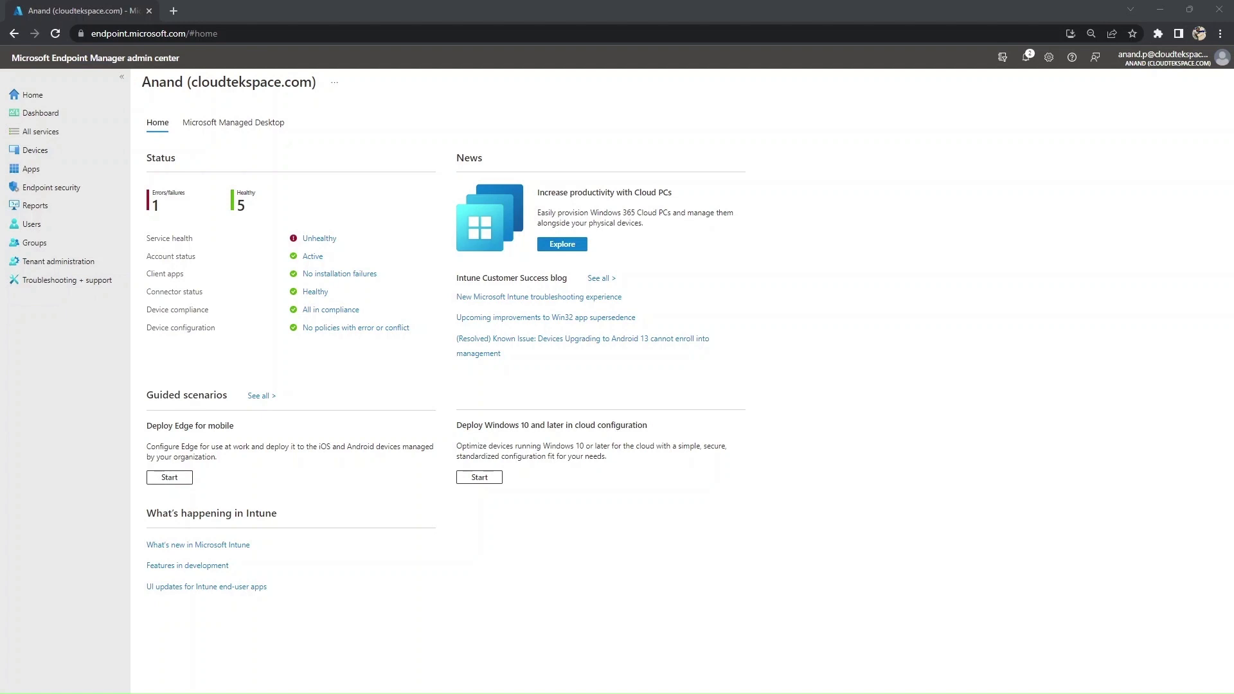
pyautogui.moveTo(36, 151)
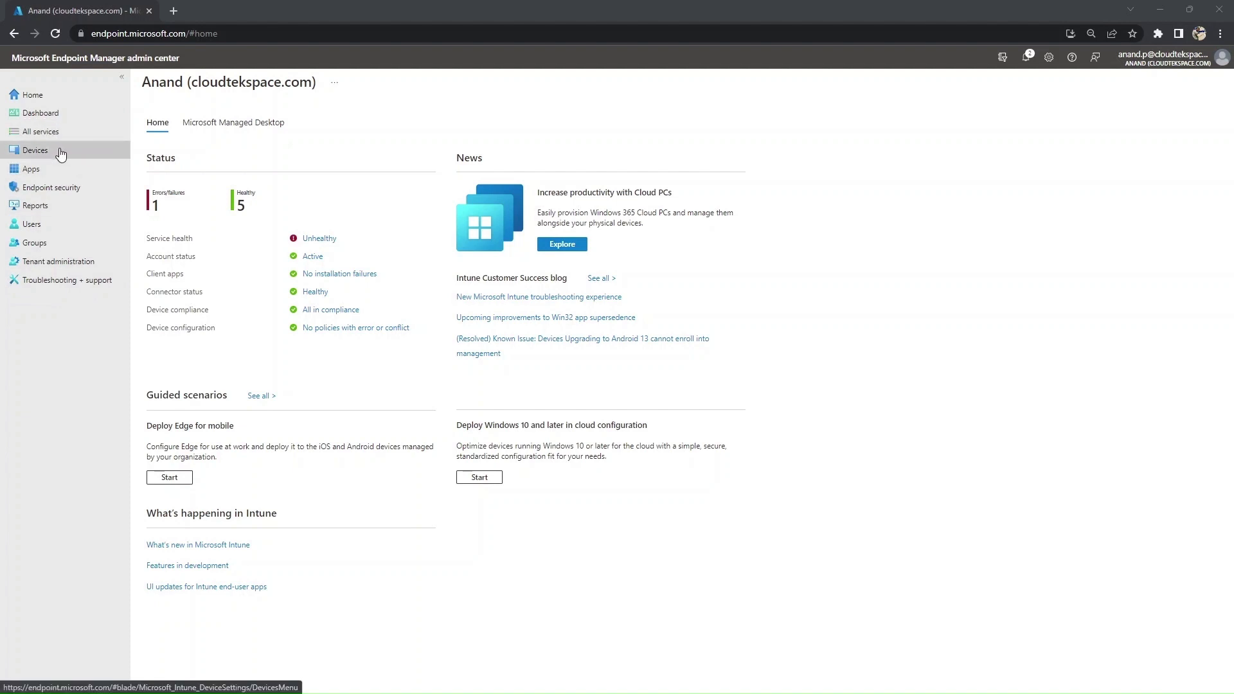
# Navigate to Devices > Conditional access > Policies to list the seven existing policies.
pyautogui.click(35, 151)
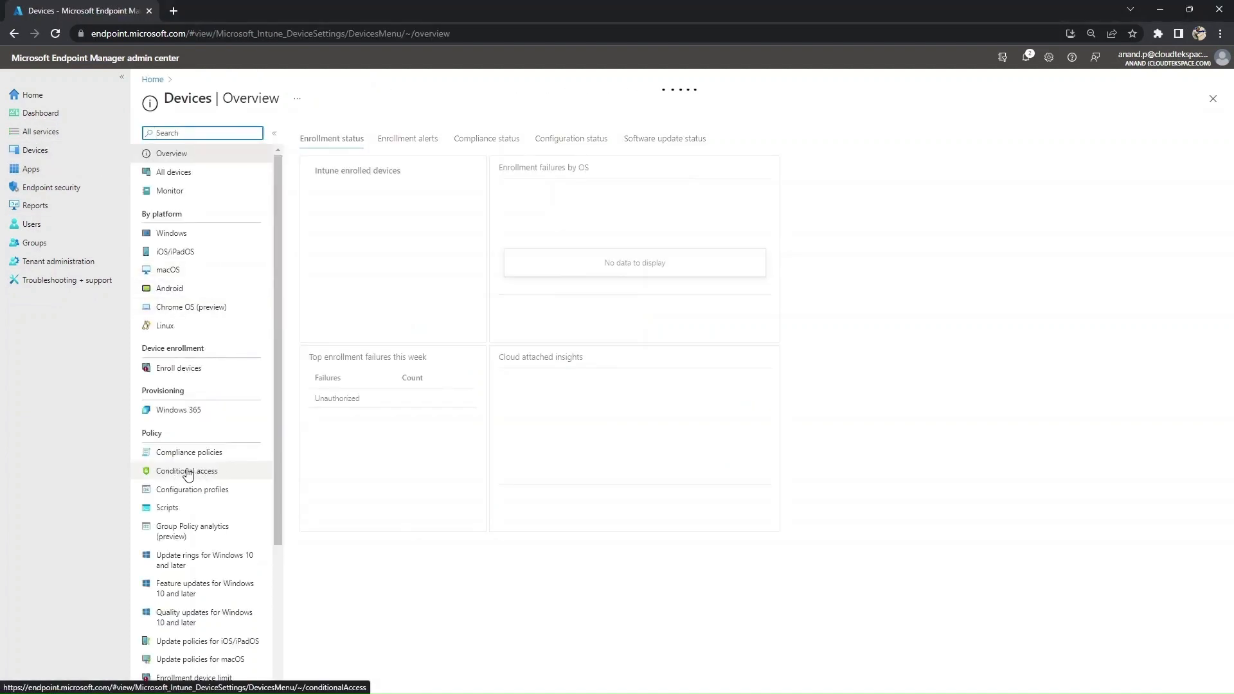
pyautogui.click(186, 471)
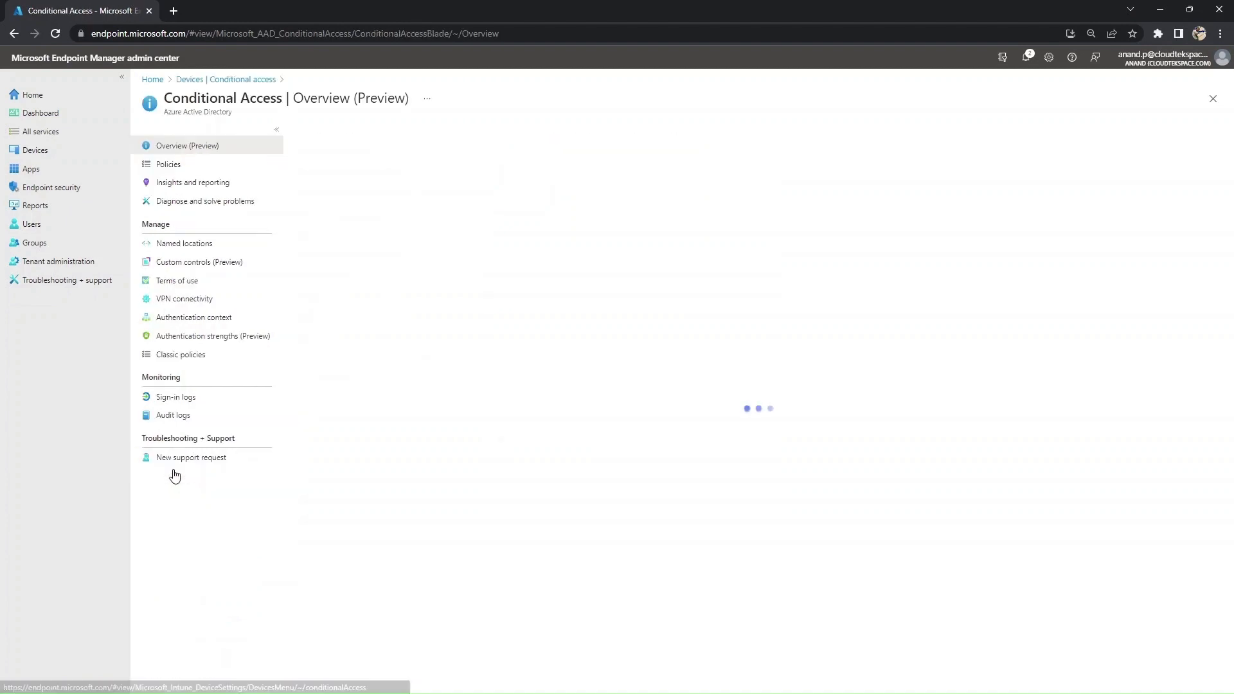
pyautogui.click(167, 164)
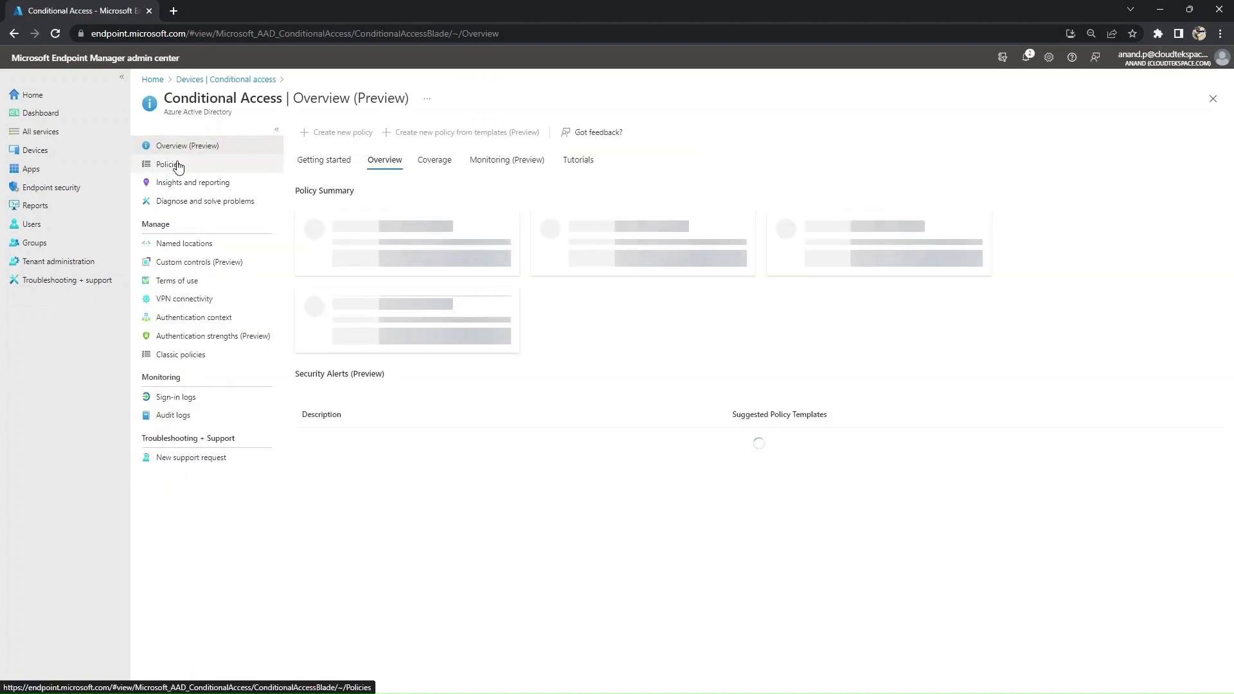
pyautogui.click(167, 163)
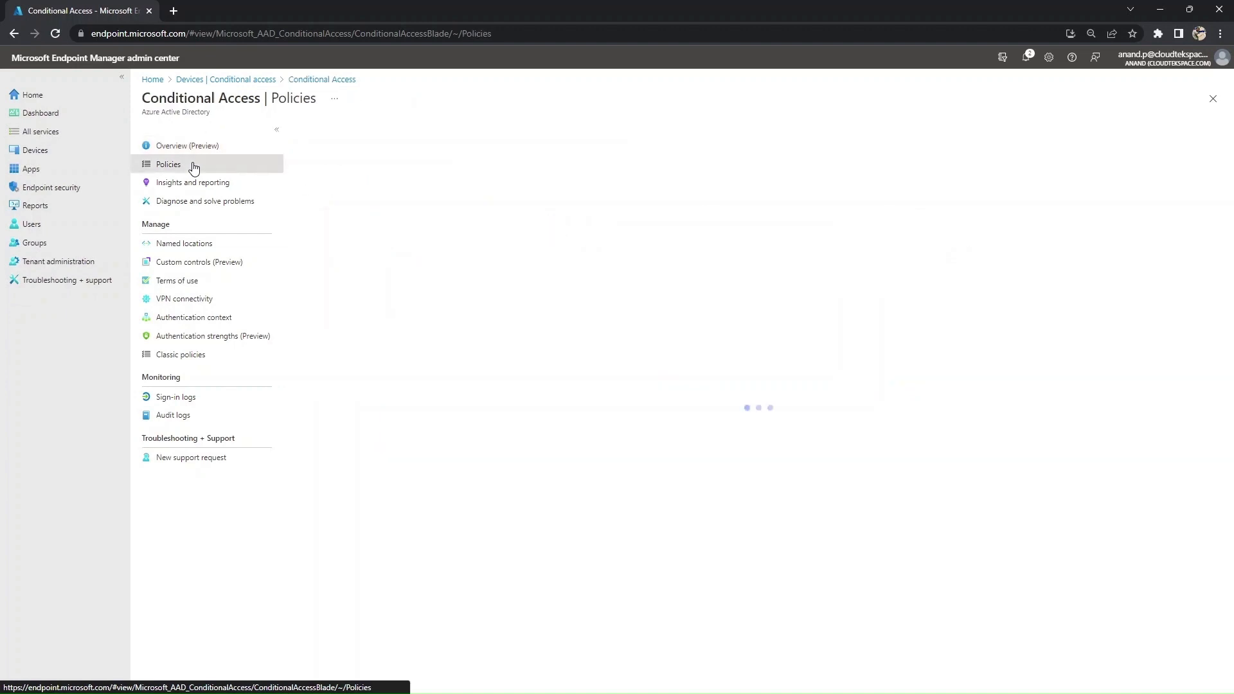
pyautogui.click(167, 163)
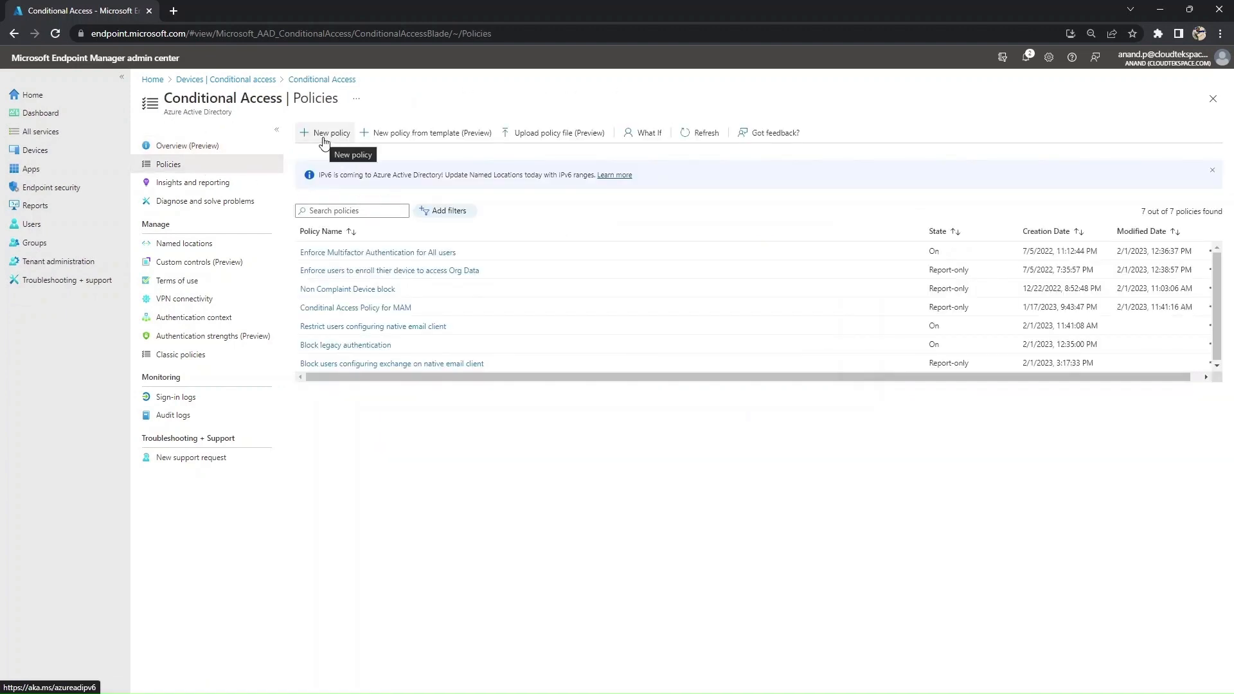
# Start a new policy named 'Restrict Users configuring exchange mailbox'.
pyautogui.click(325, 133)
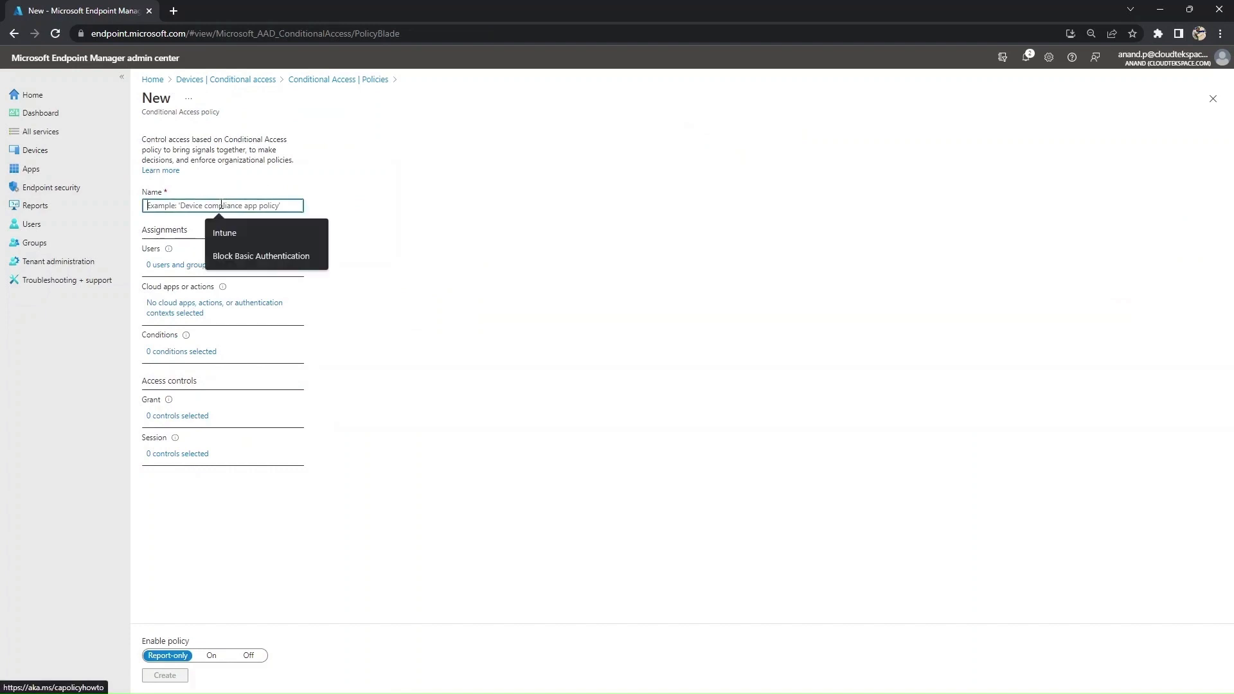
pyautogui.moveTo(350, 157)
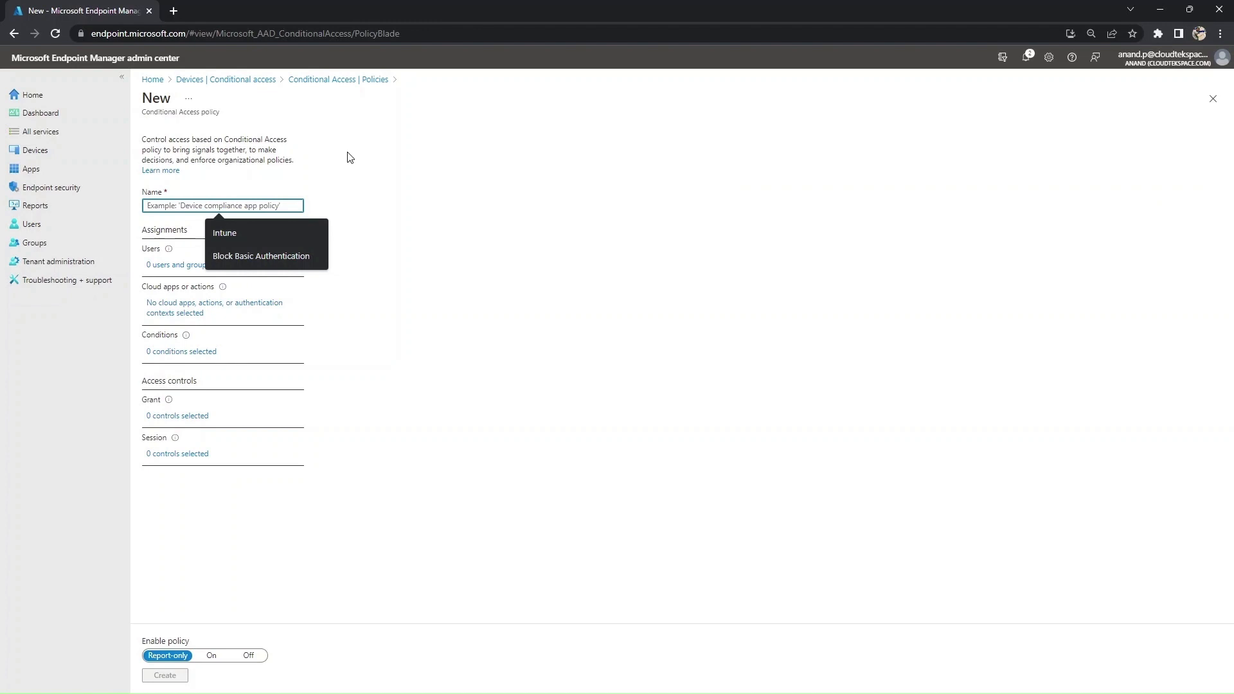
pyautogui.write('Restrict U')
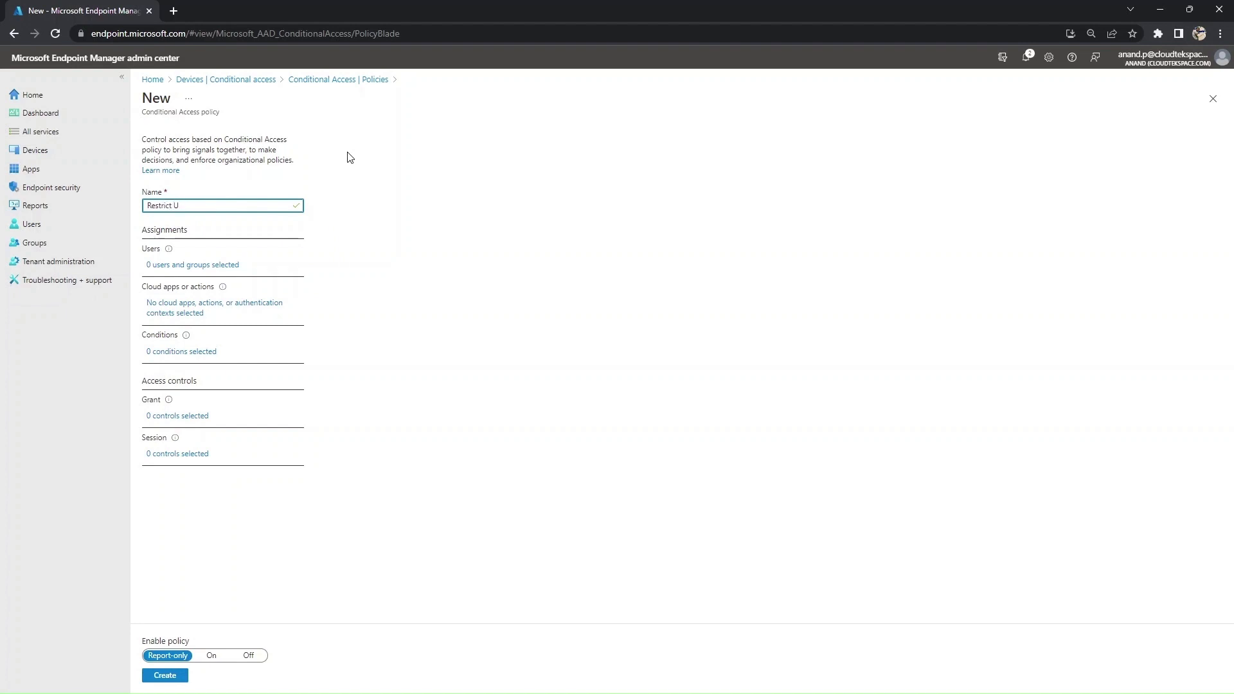
pyautogui.write('sers')
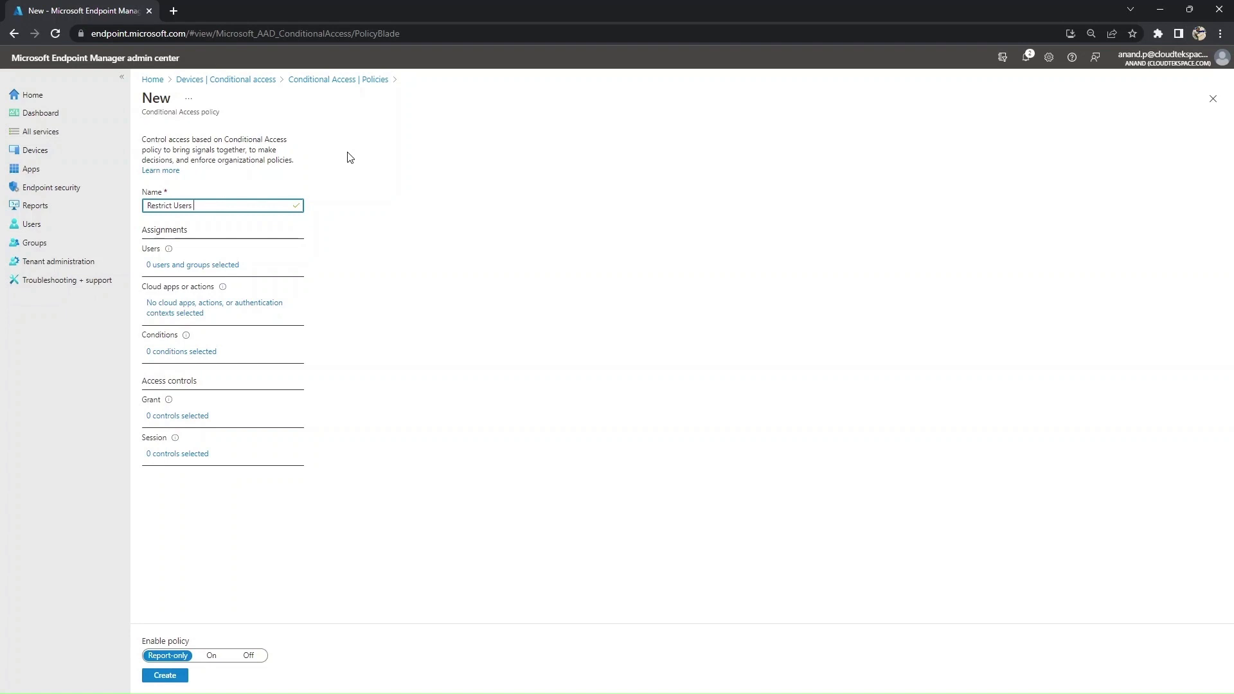
pyautogui.write('configuring exchan')
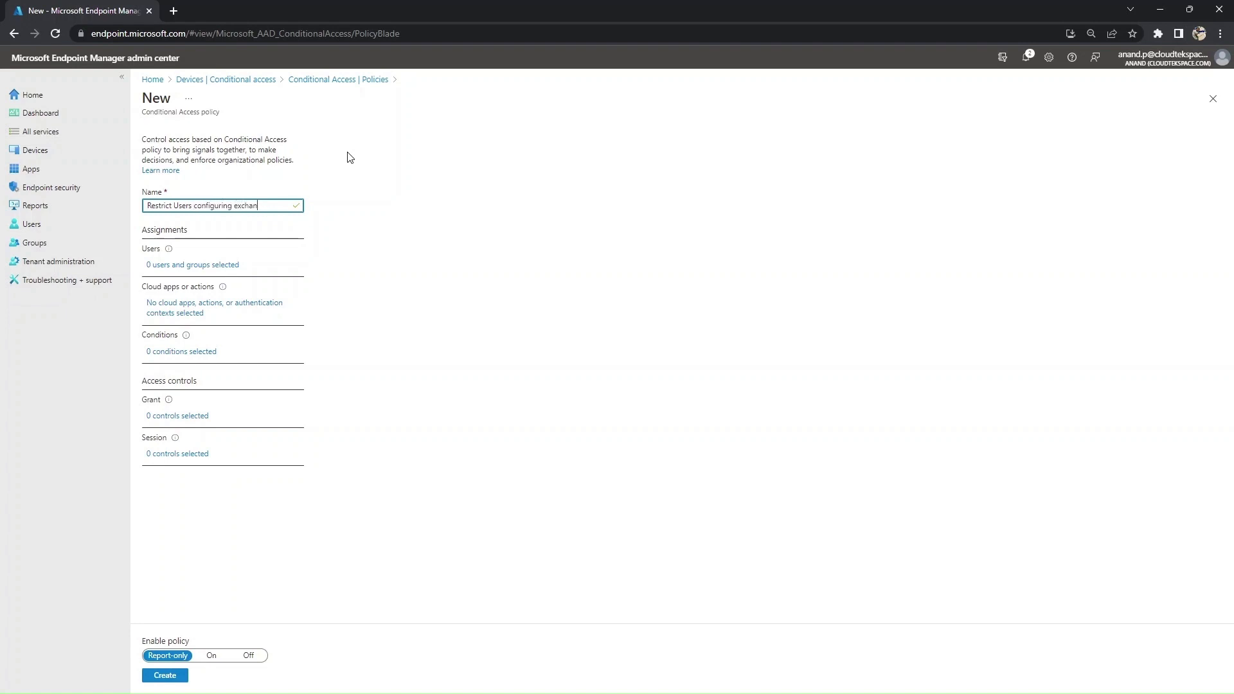
pyautogui.write('mailbox')
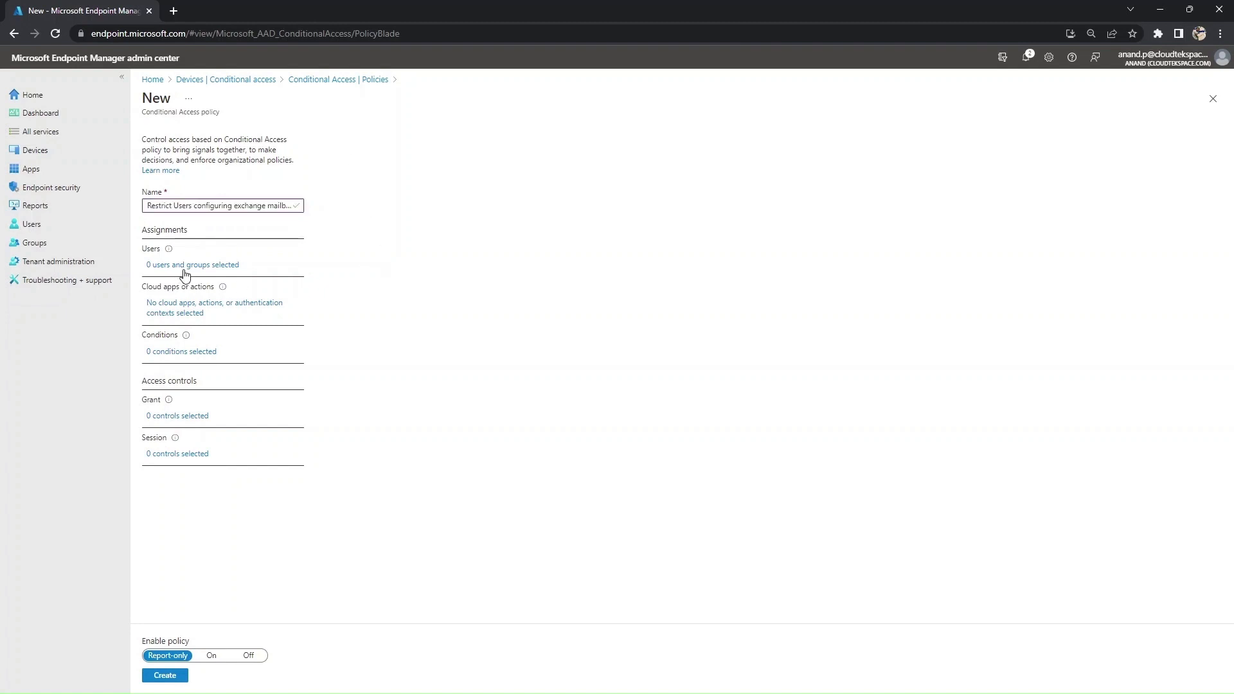
# Assign the policy to All users with one account excluded.
pyautogui.click(191, 265)
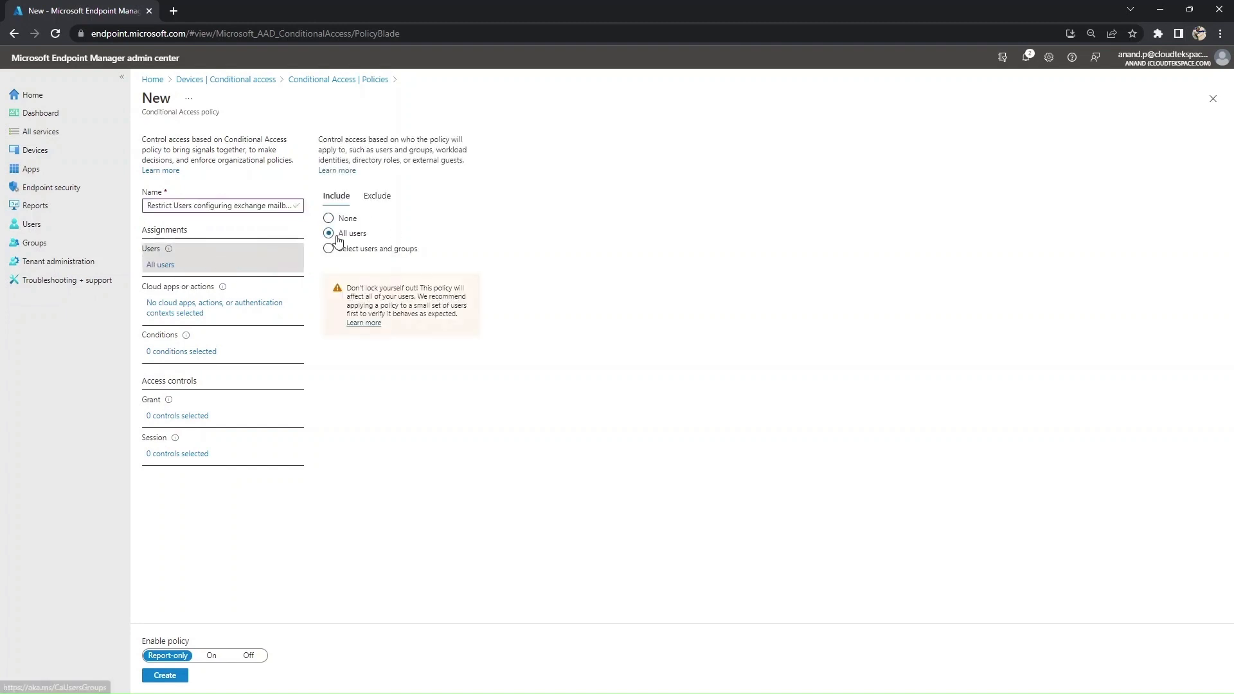
pyautogui.click(376, 195)
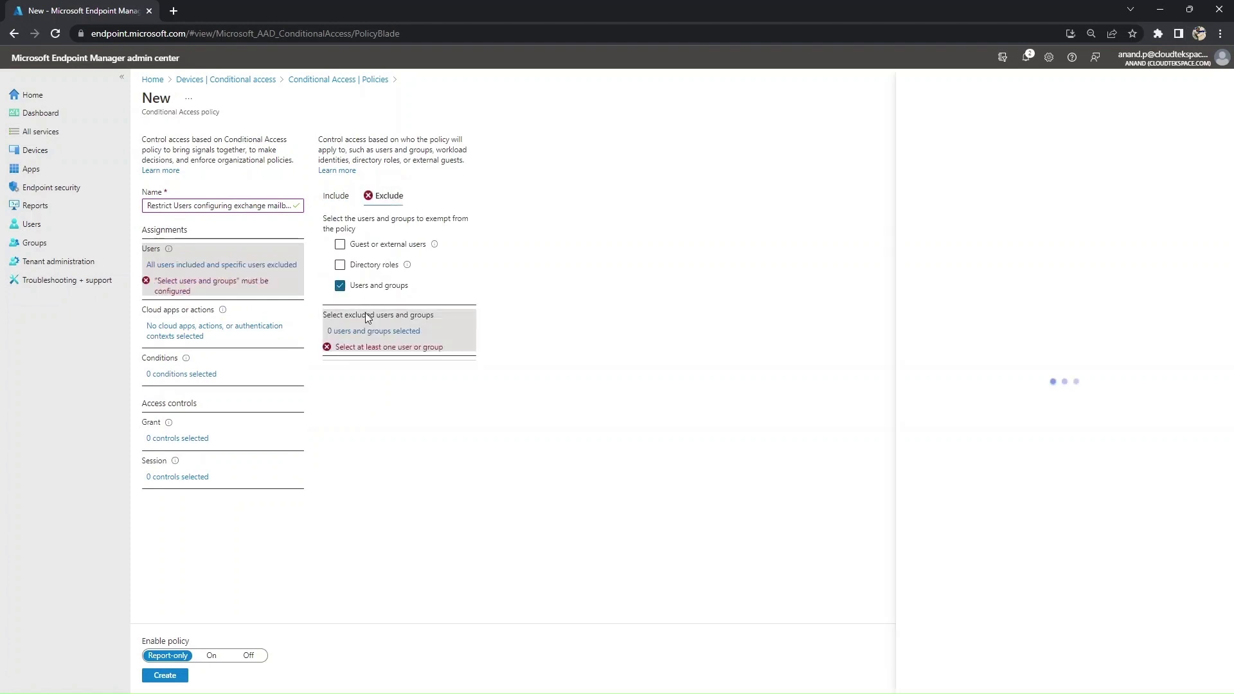
pyautogui.click(376, 330)
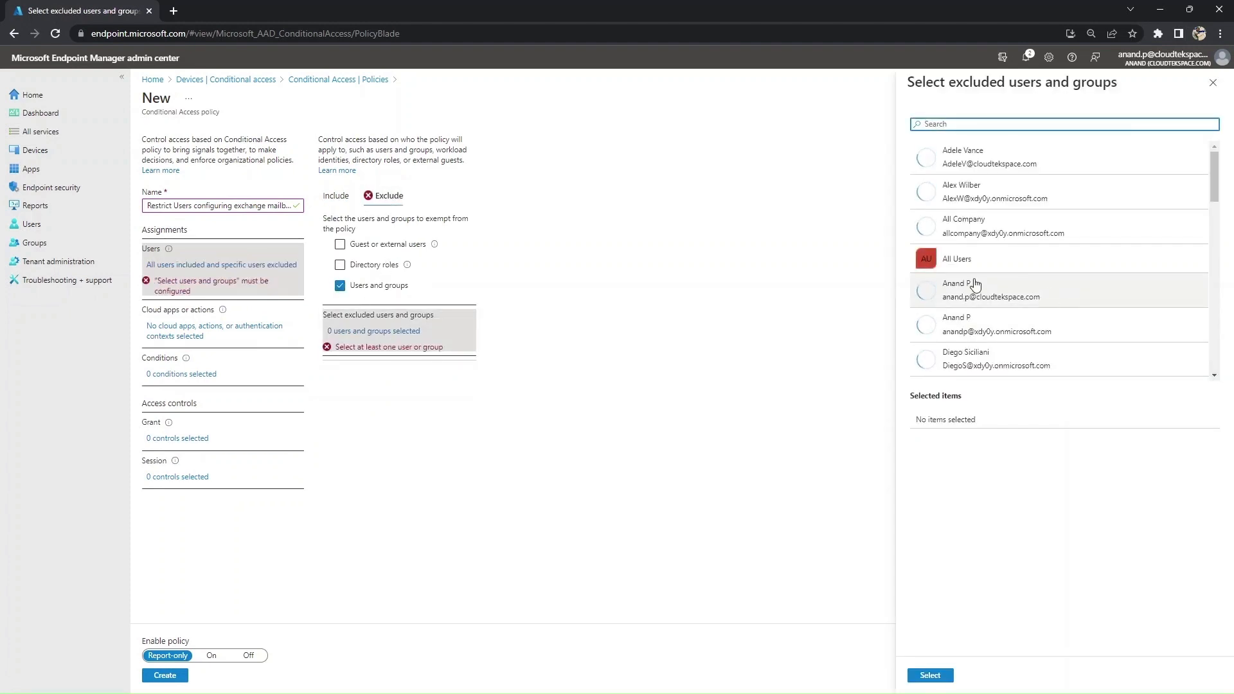
pyautogui.click(929, 675)
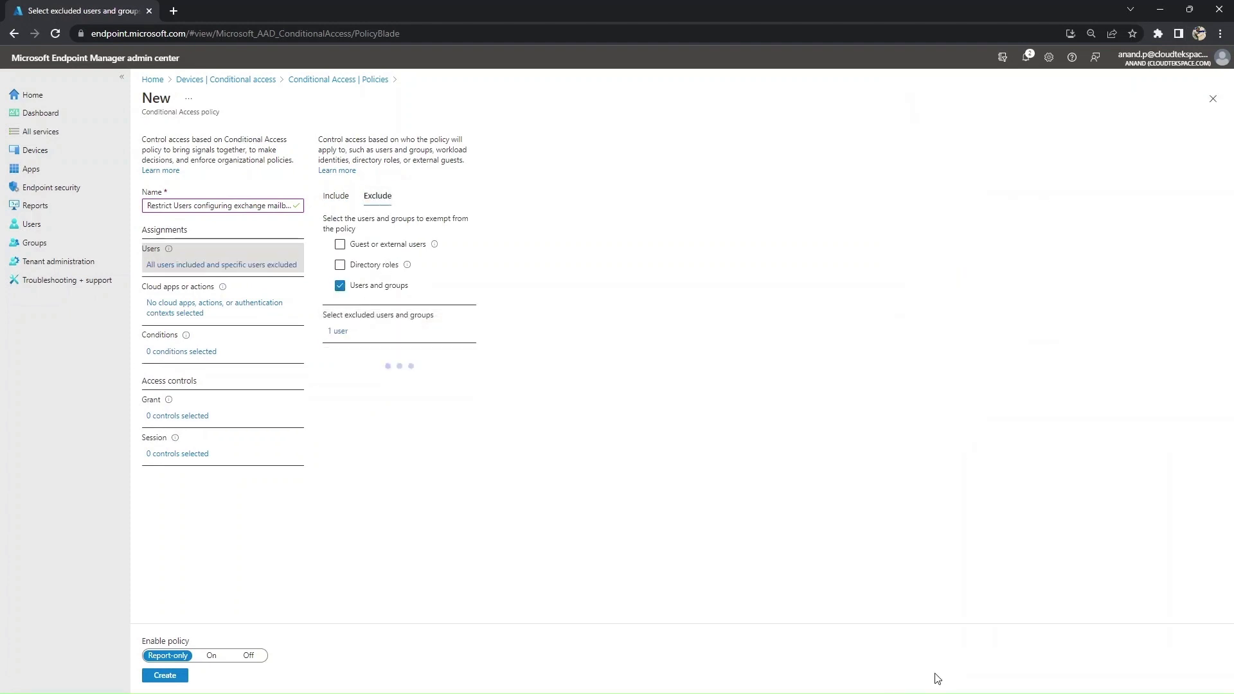
pyautogui.click(223, 308)
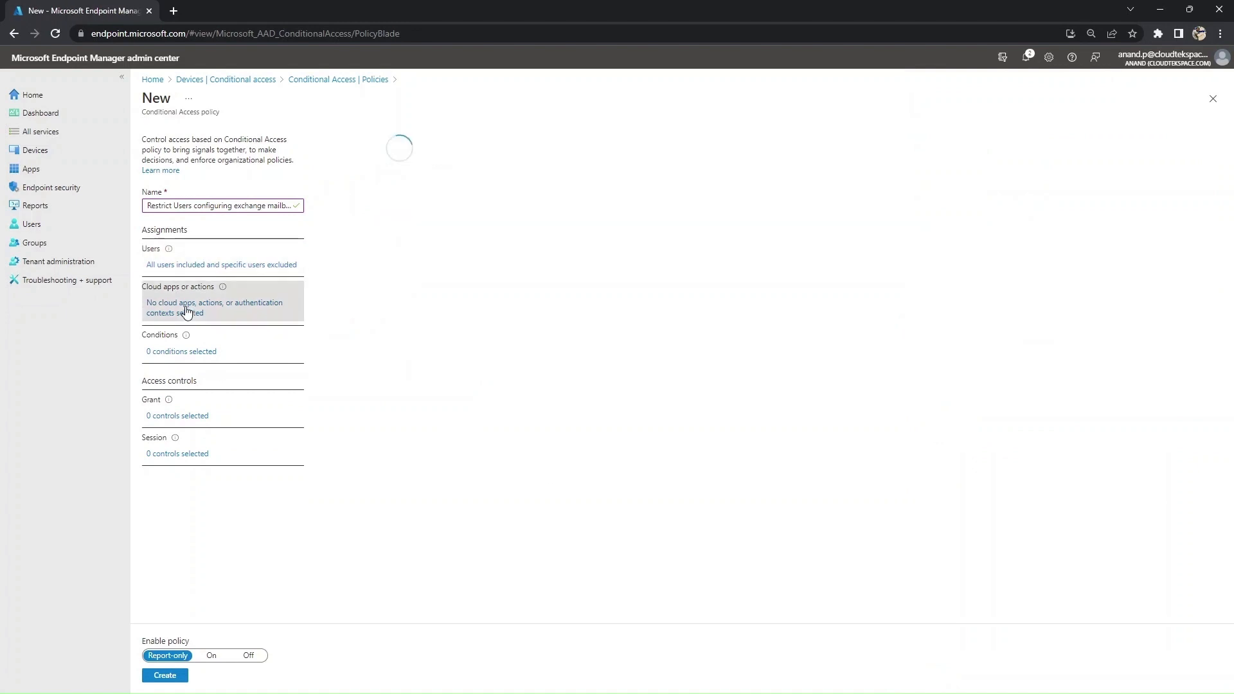
# Target the Office 365 Exchange Online app under Cloud apps via Select apps.
pyautogui.click(215, 308)
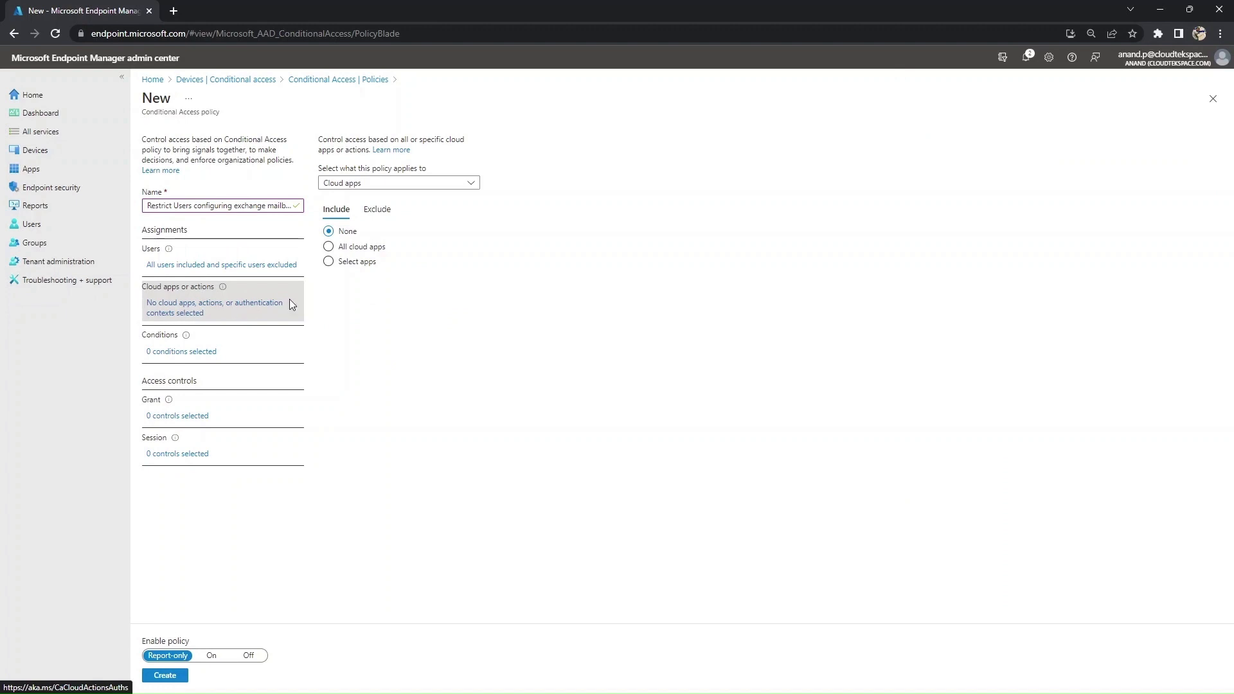
pyautogui.click(328, 261)
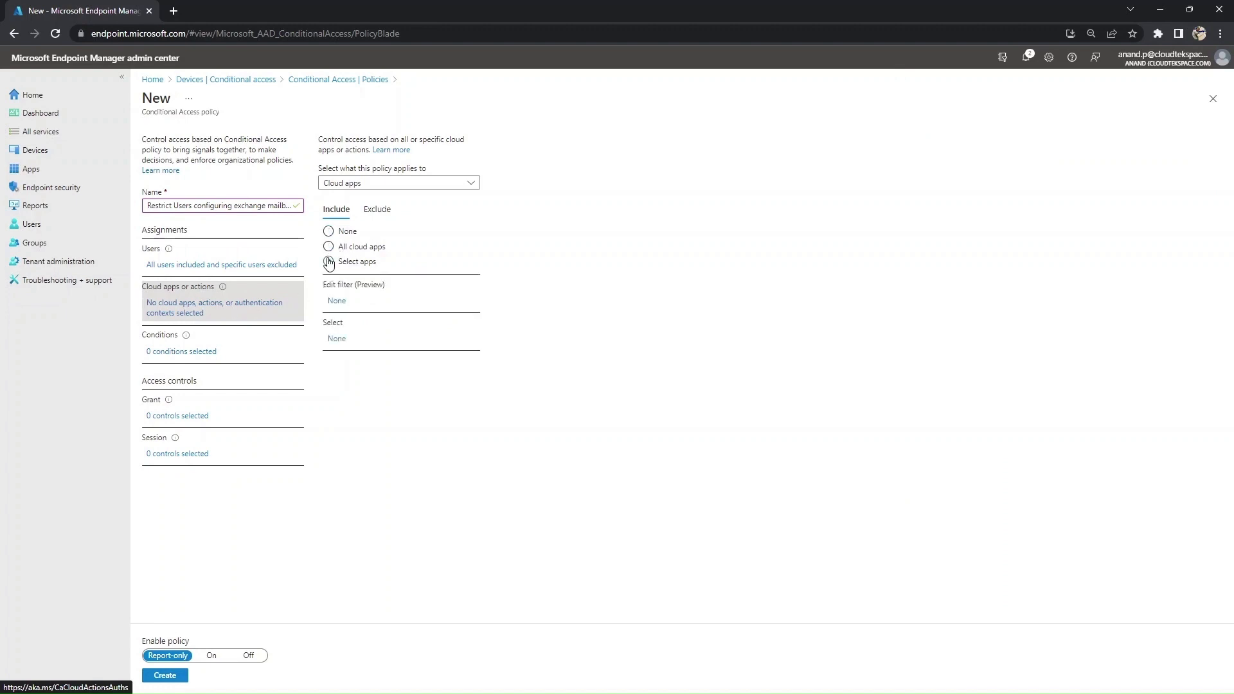
pyautogui.click(327, 261)
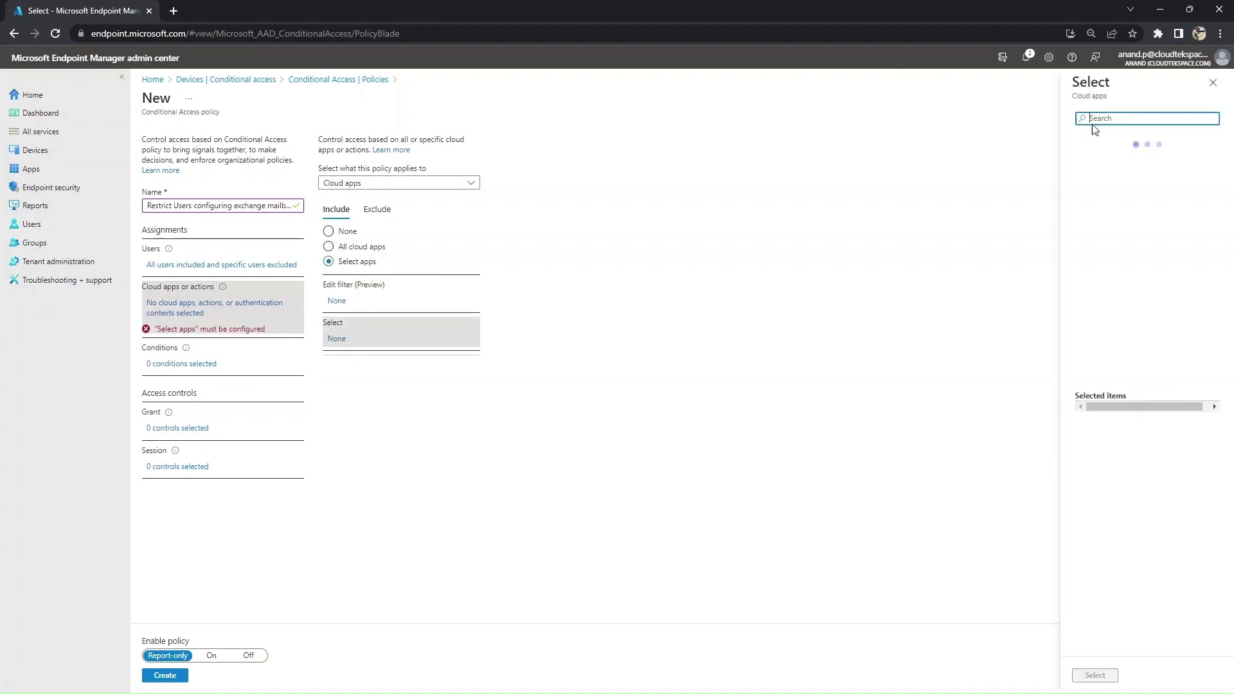
pyautogui.write('exc')
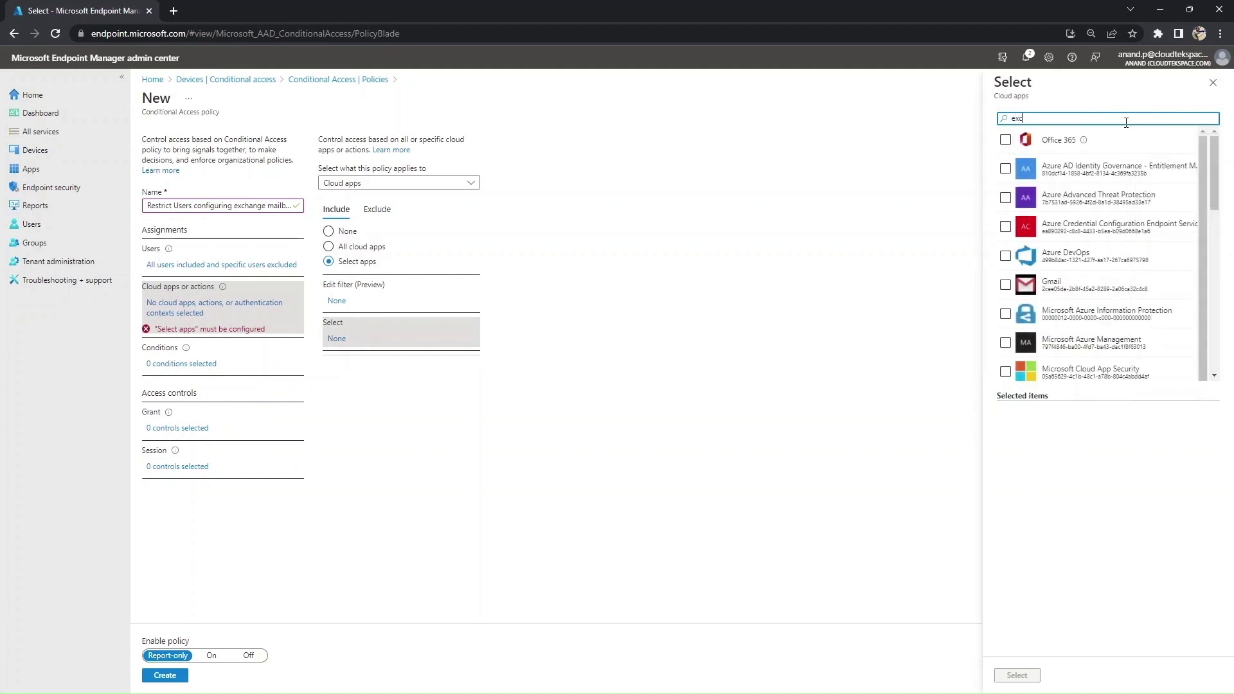
pyautogui.write('exchange online')
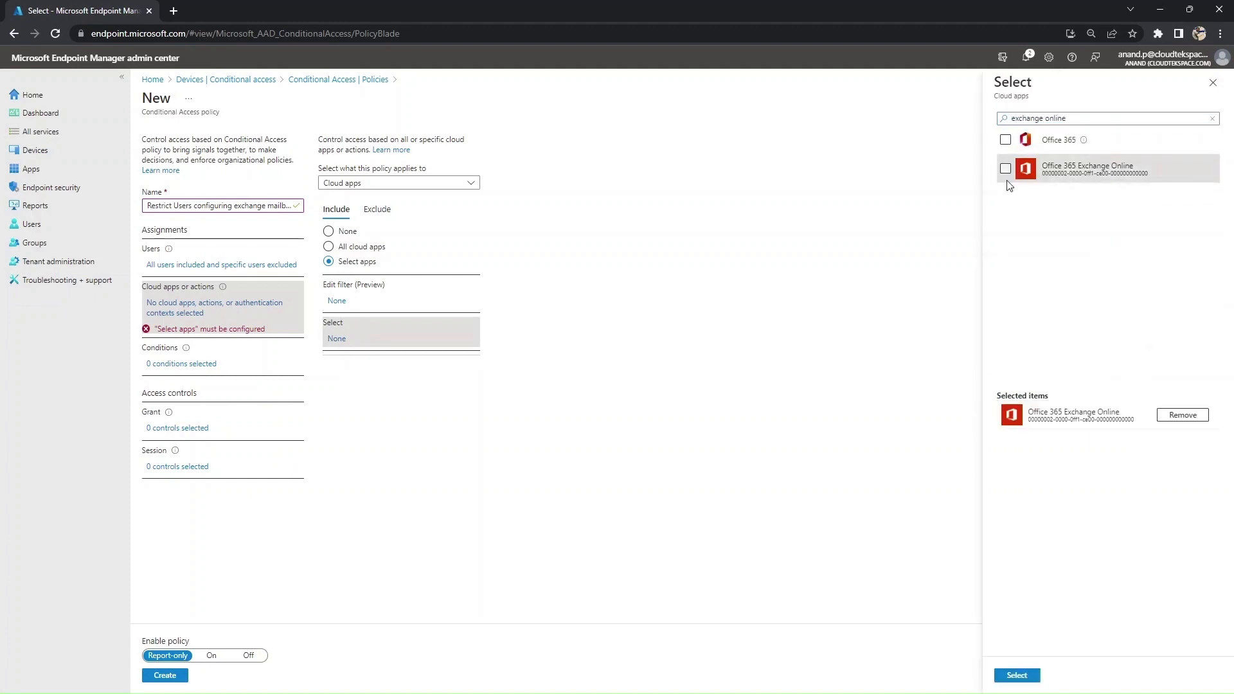
pyautogui.click(1016, 675)
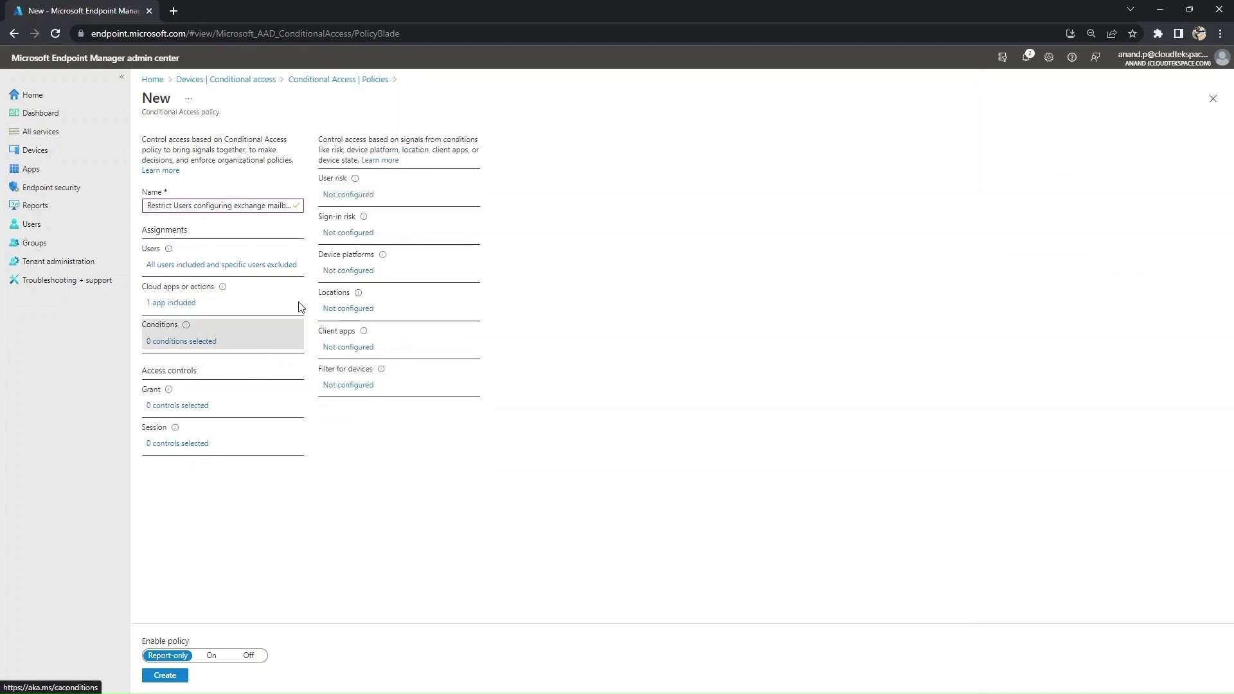
# Configure the Device platforms condition to include two selected platforms.
pyautogui.click(347, 271)
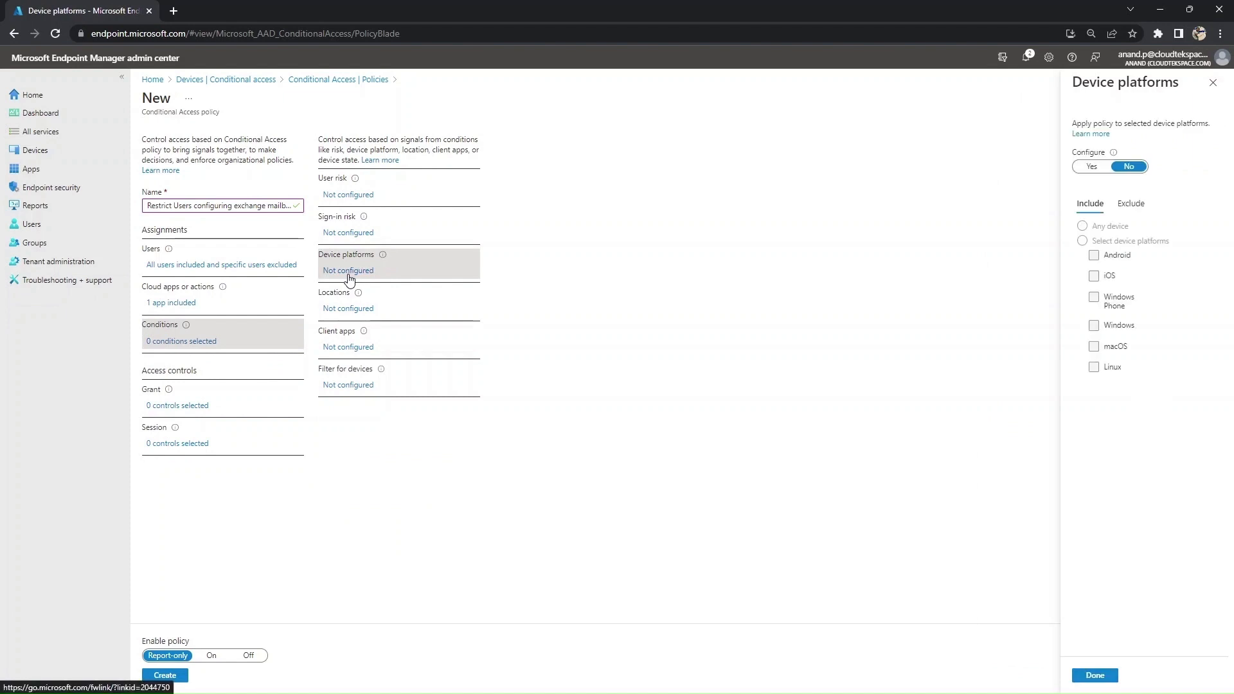
pyautogui.click(1092, 165)
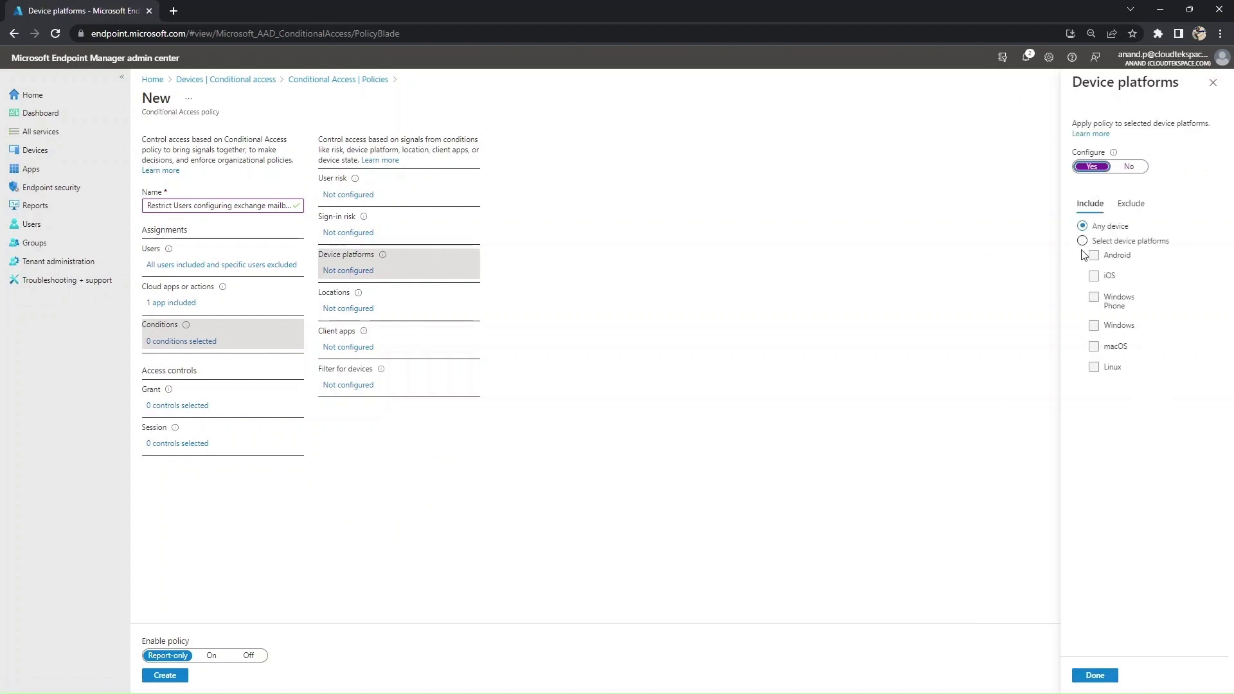
pyautogui.click(1083, 240)
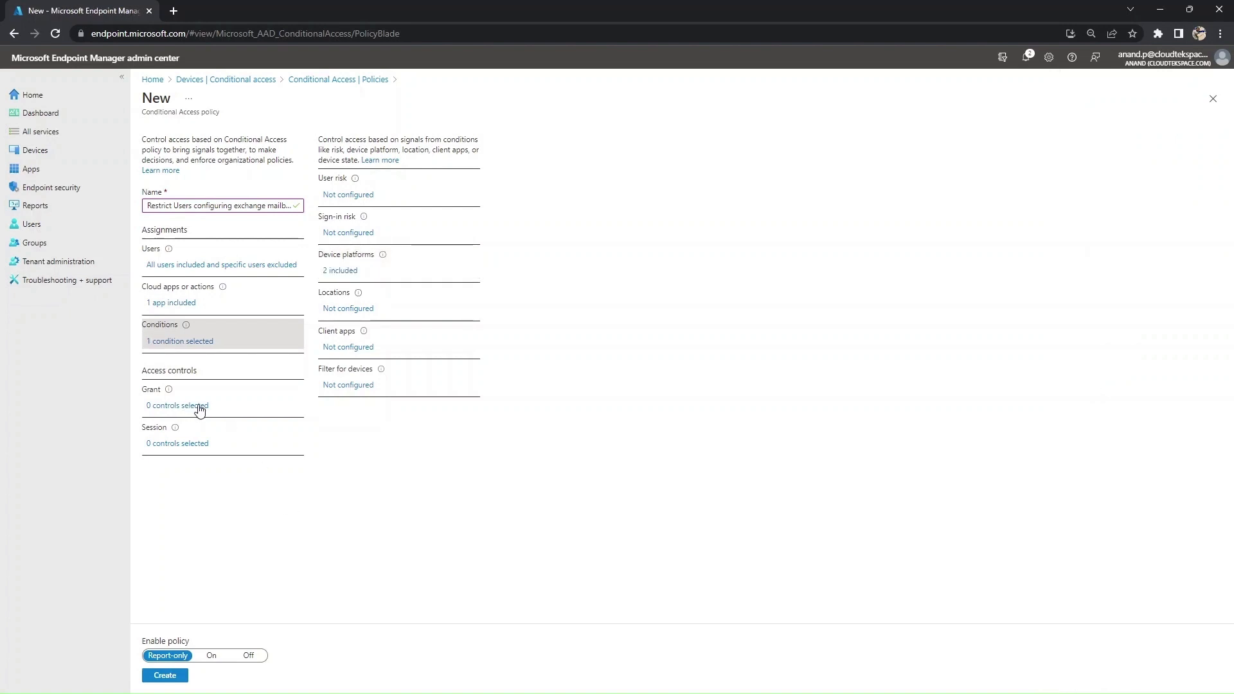
# Set Grant to require an approved client app and an app protection policy.
pyautogui.click(177, 405)
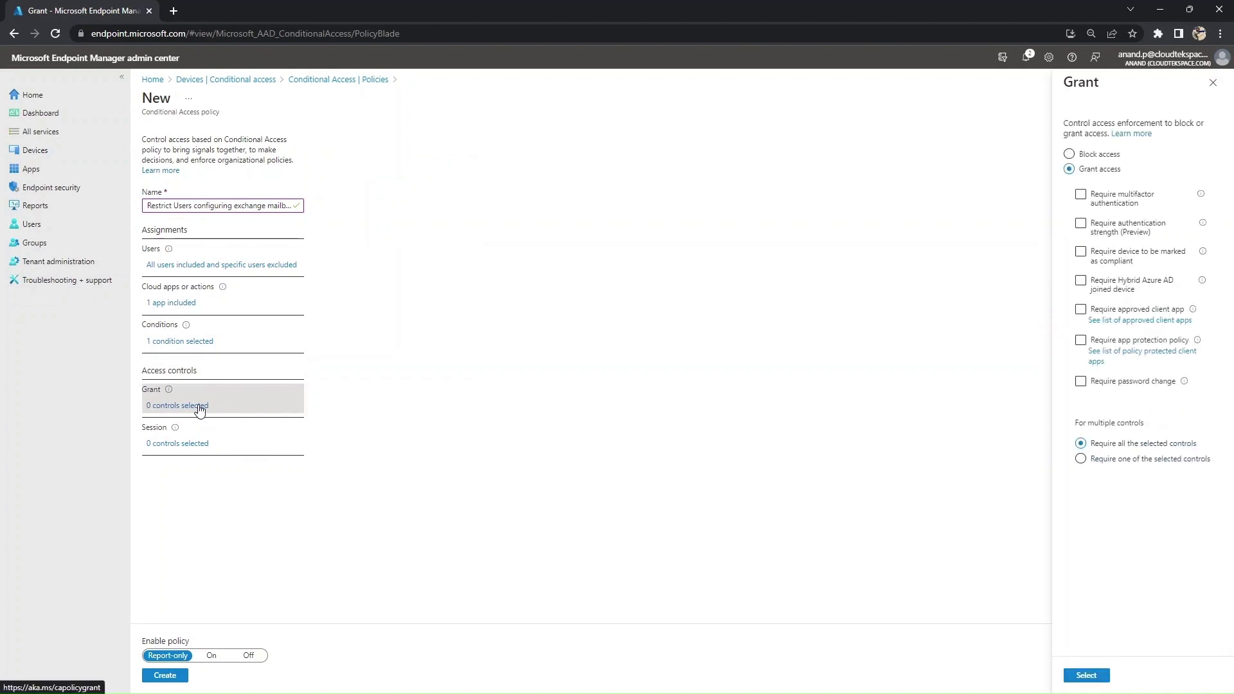
pyautogui.moveTo(1092, 170)
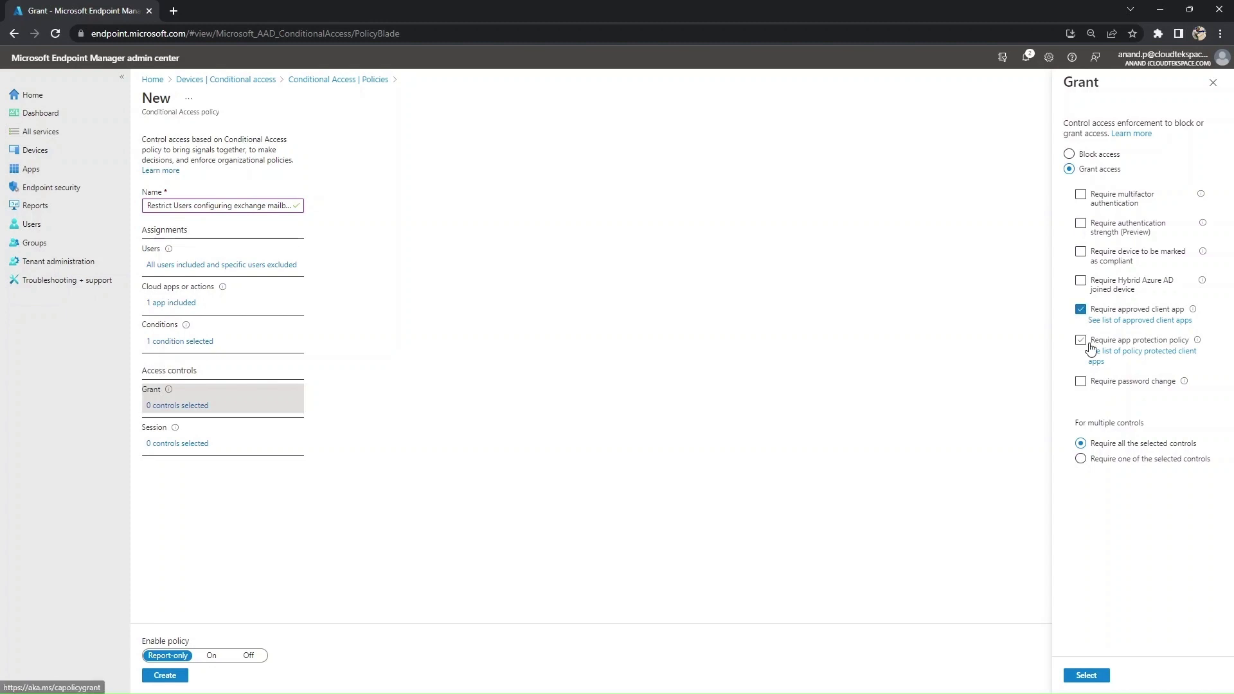
pyautogui.click(1080, 339)
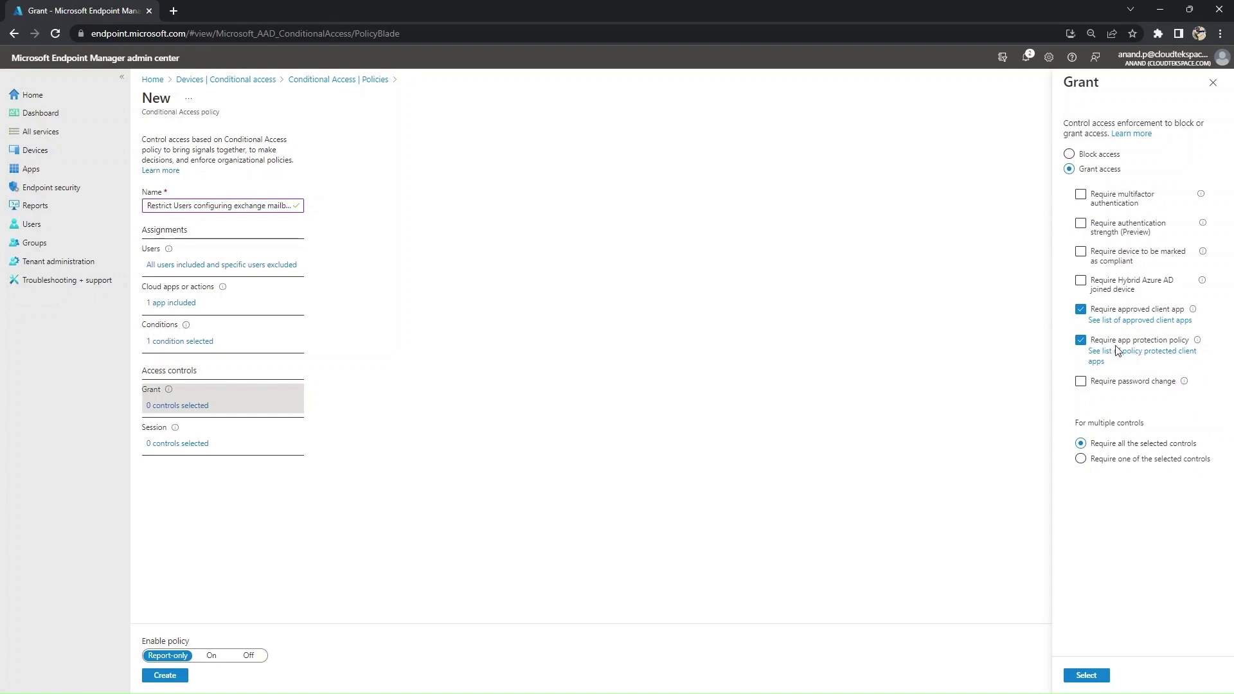
pyautogui.click(1081, 340)
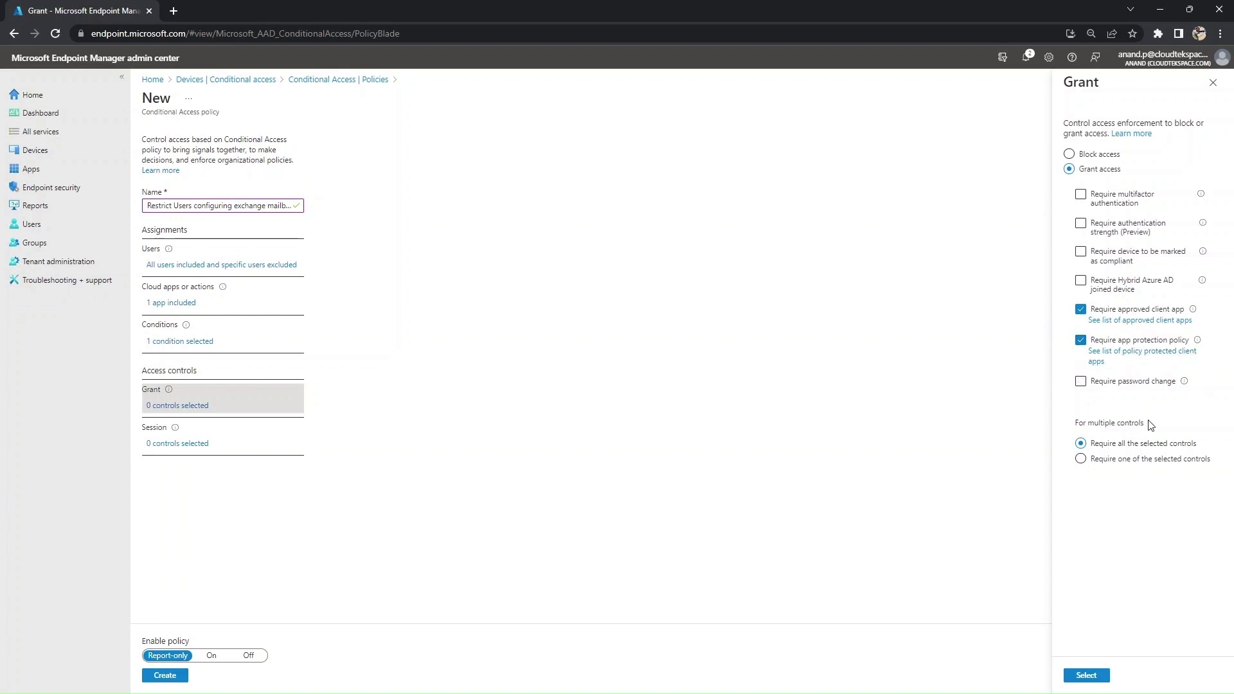
pyautogui.moveTo(894, 392)
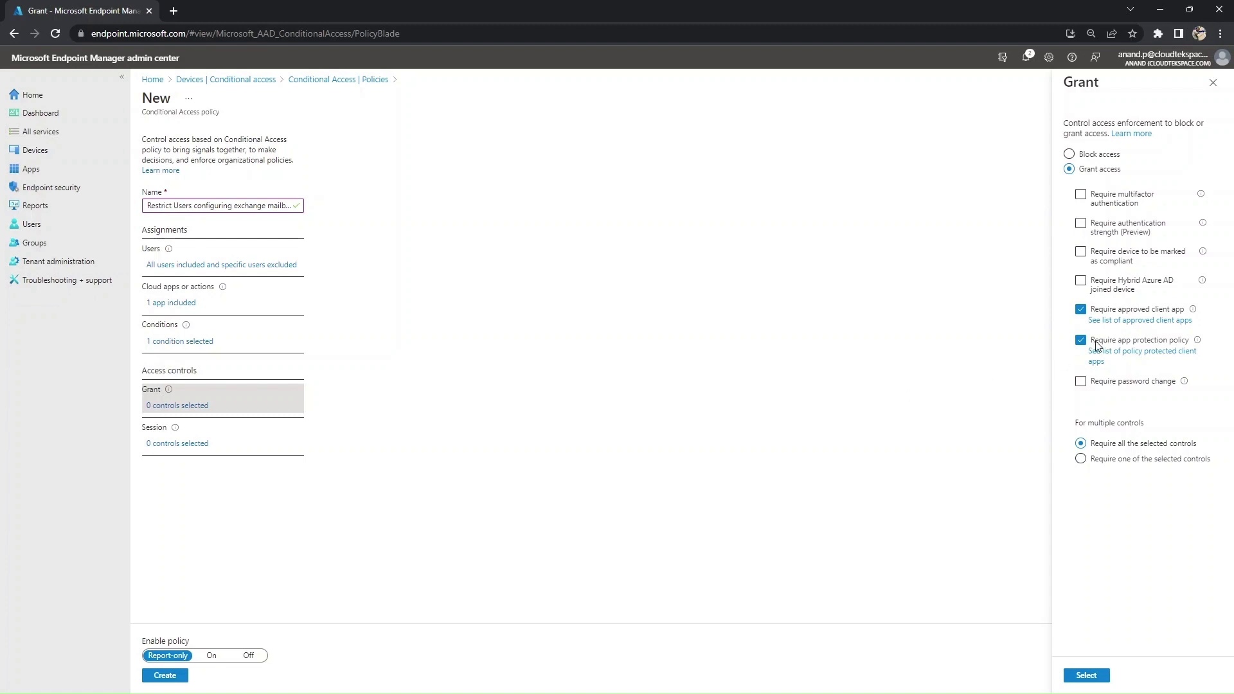
pyautogui.moveTo(1141, 320)
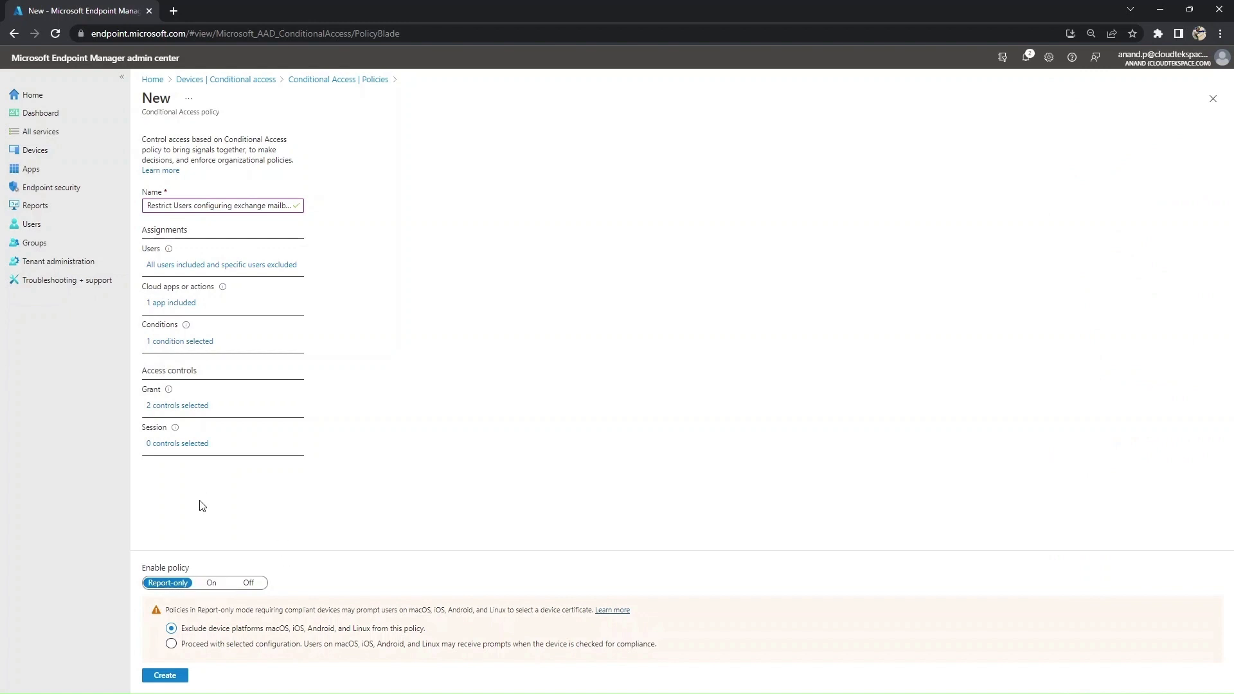
pyautogui.moveTo(221, 540)
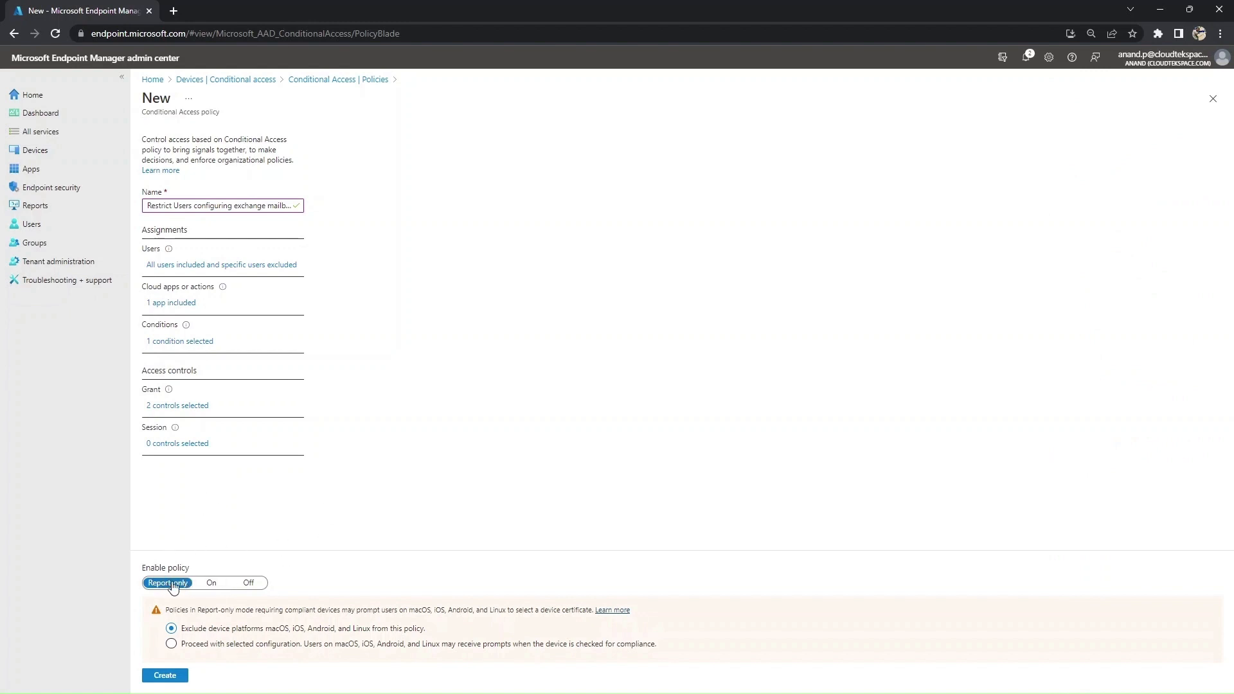
# Enable the policy as On and create it, then move to the phone's home screen.
pyautogui.click(210, 582)
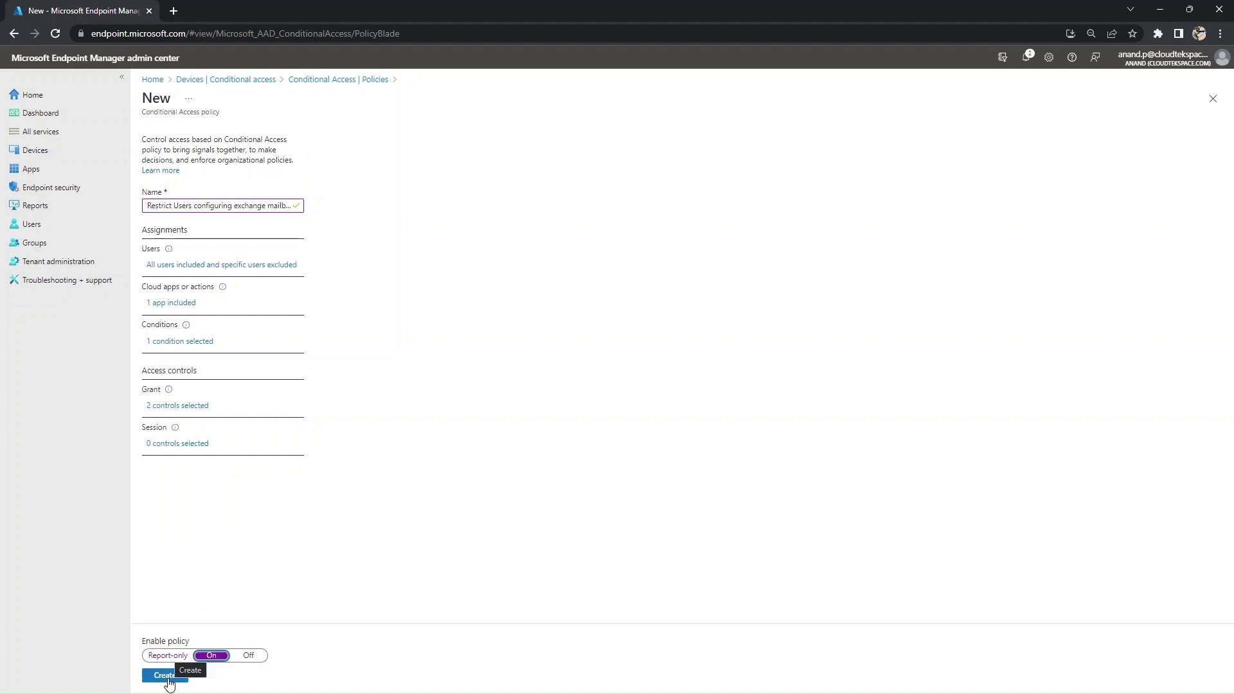
pyautogui.click(162, 675)
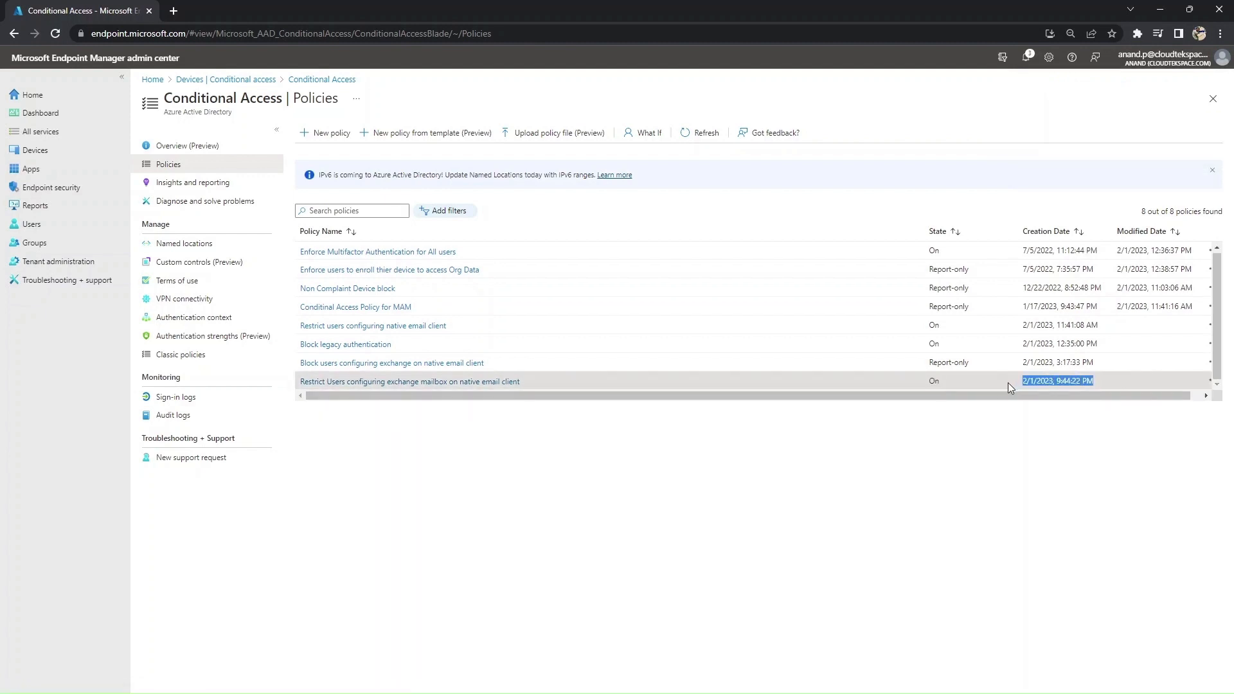
pyautogui.hscroll(3)
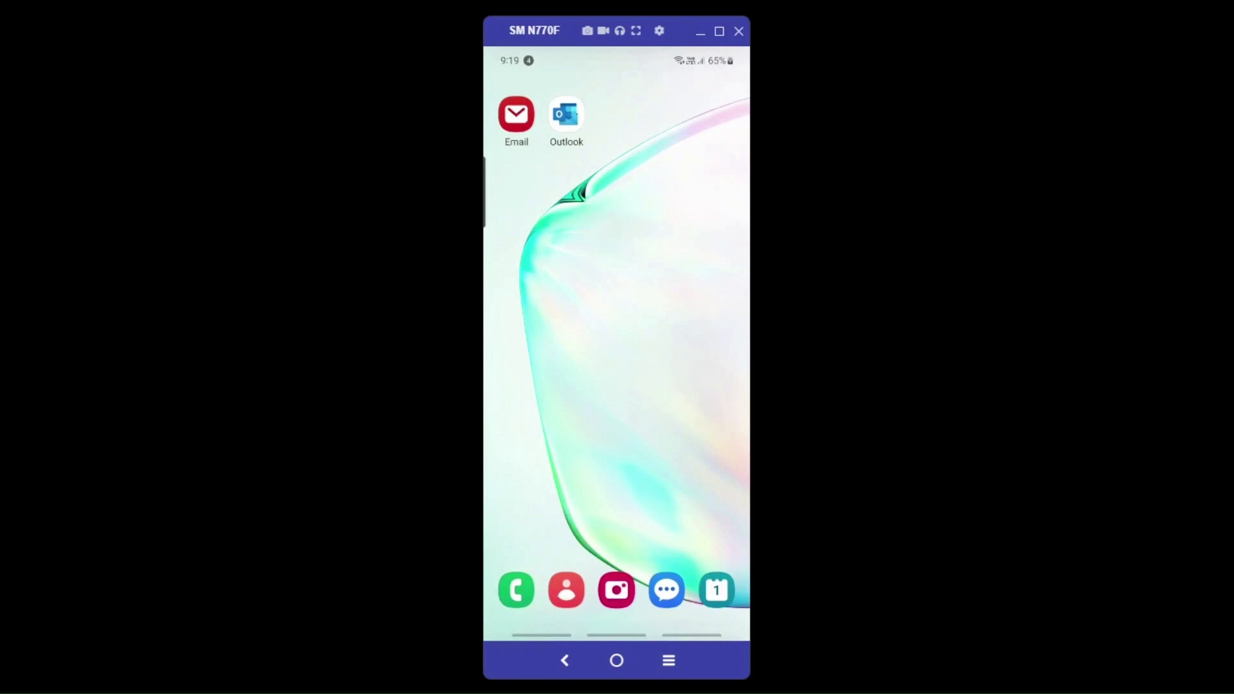
# Add the work account in Outlook and sign in until the Company Portal prompt appears.
pyautogui.click(517, 114)
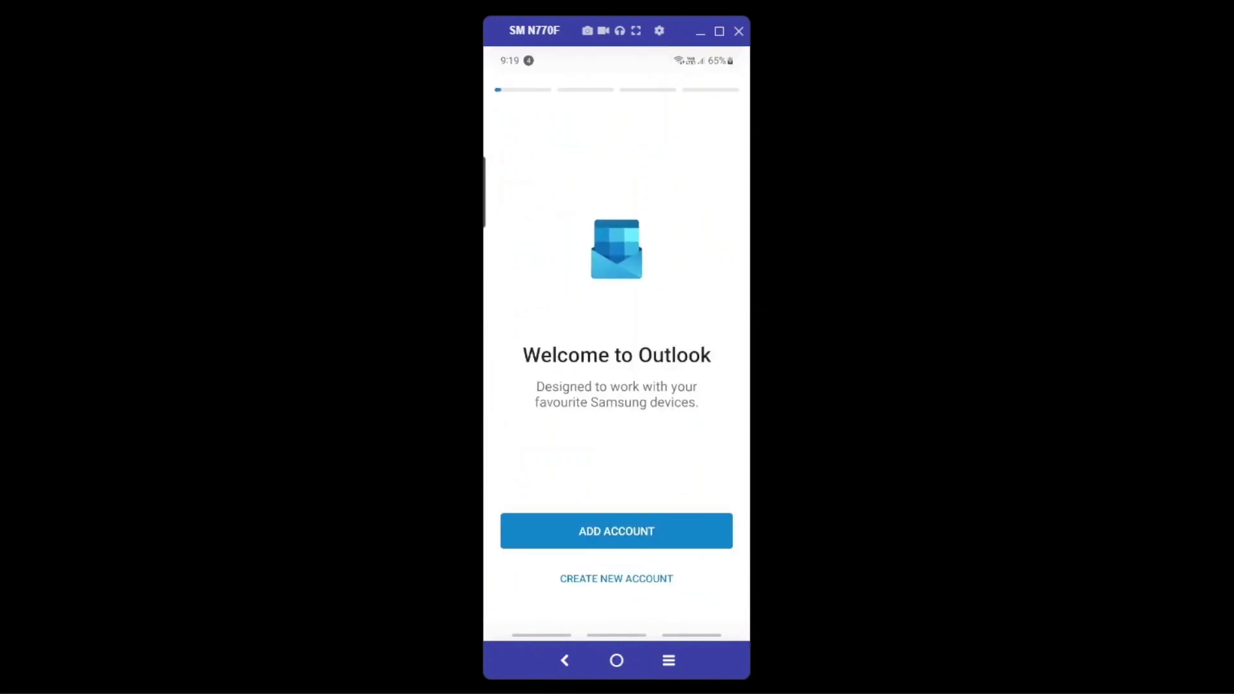
pyautogui.click(615, 531)
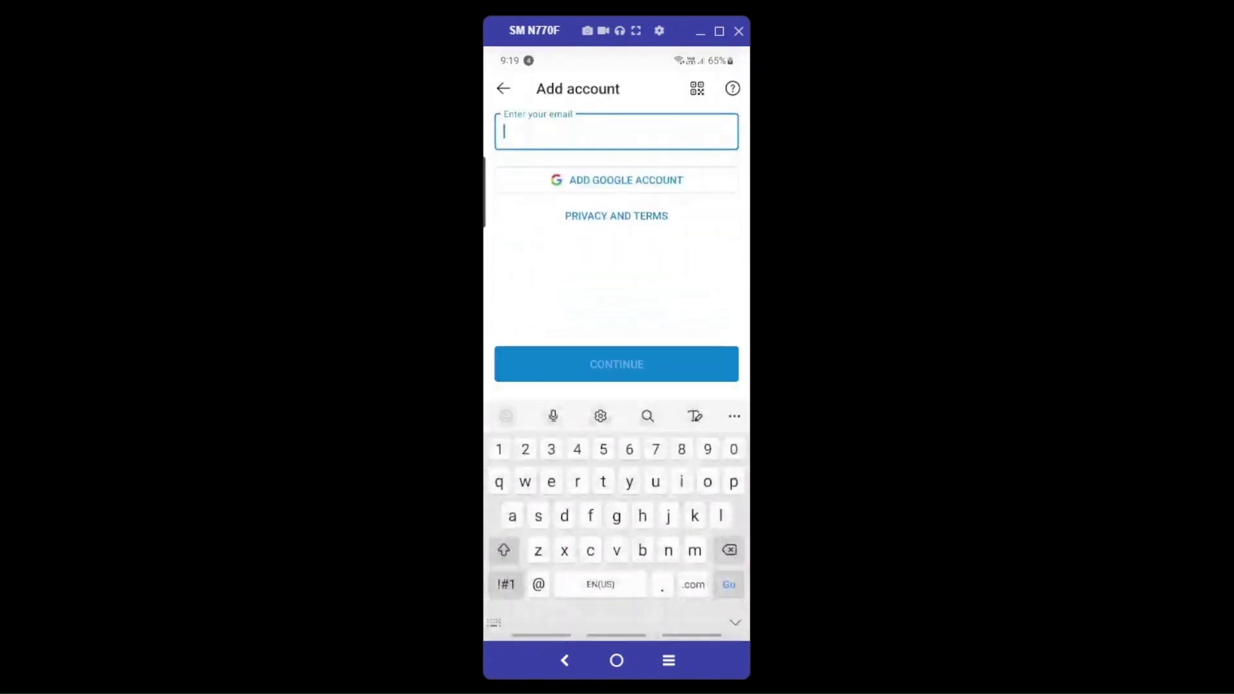
pyautogui.write('ad')
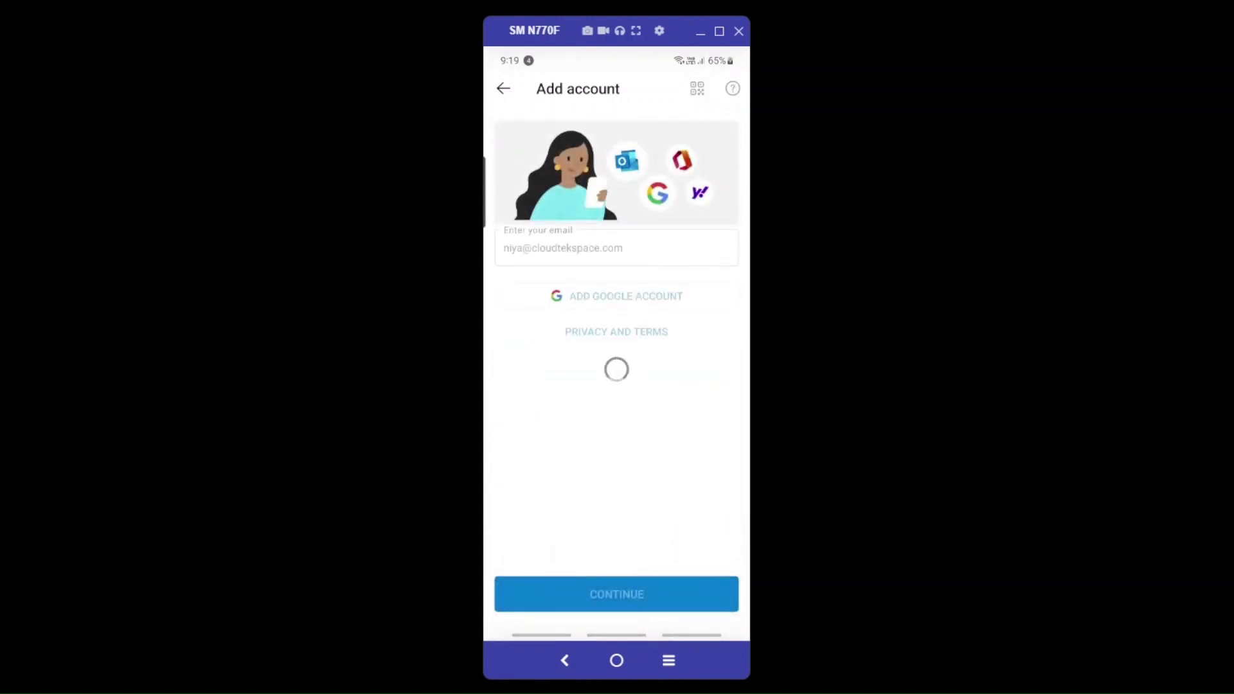
pyautogui.click(616, 594)
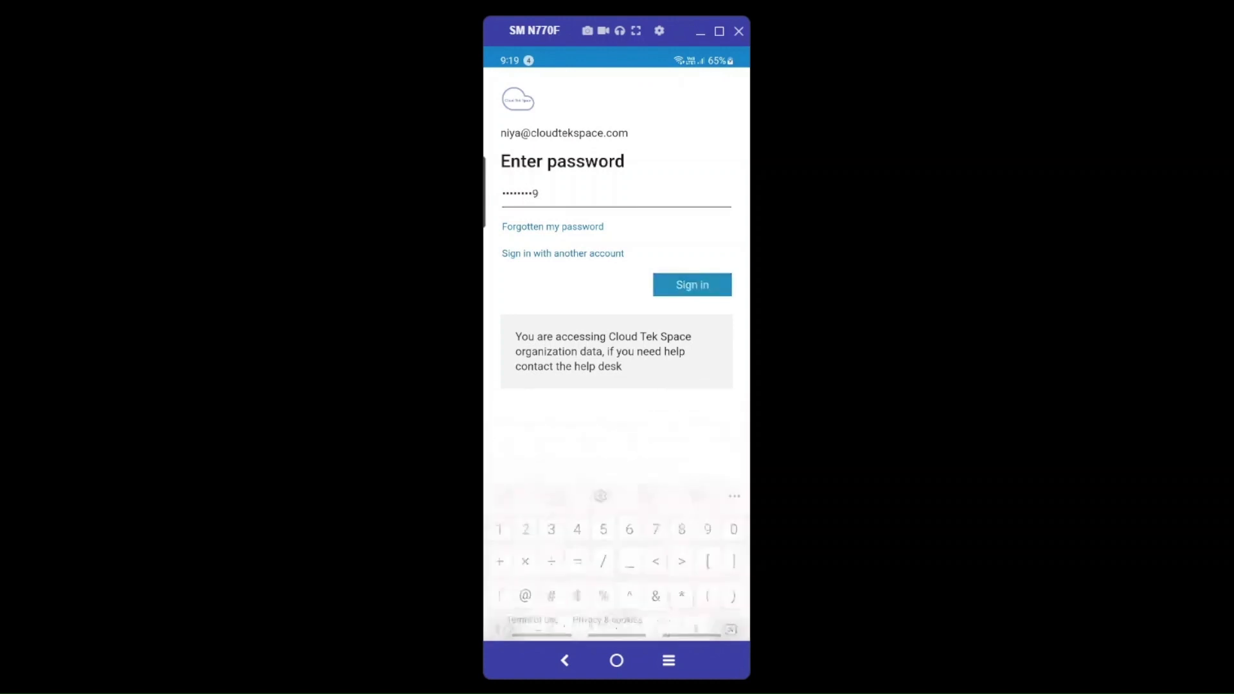
pyautogui.click(691, 286)
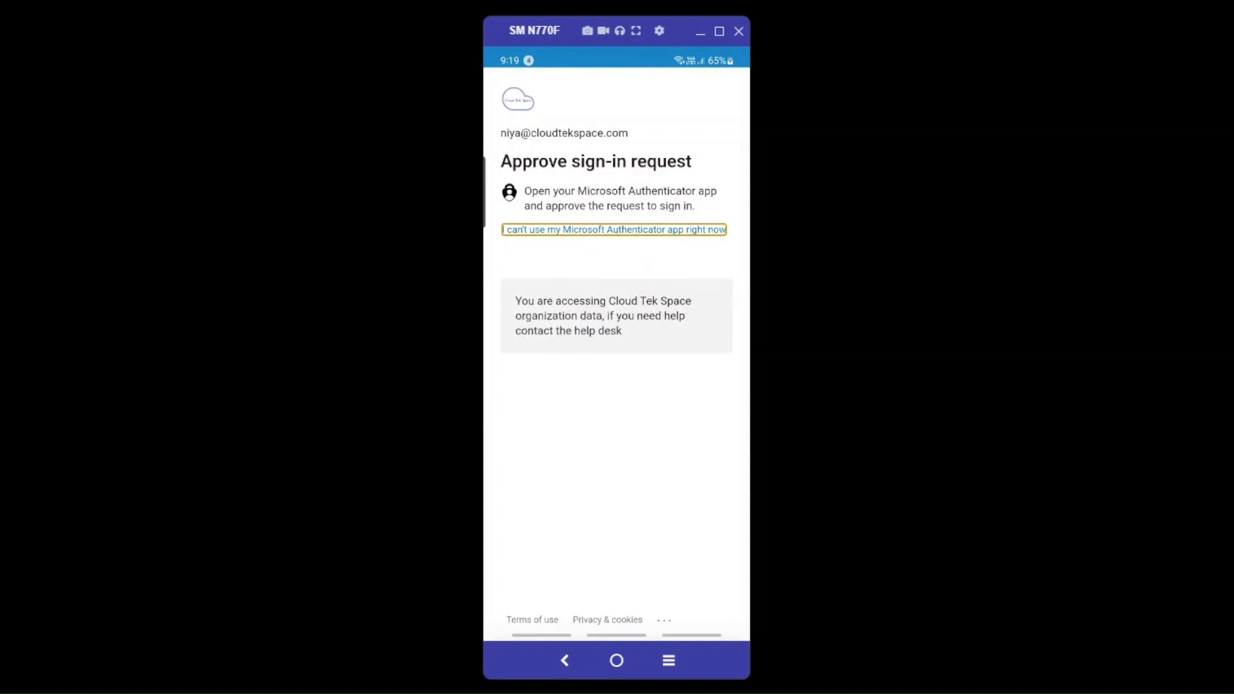
pyautogui.click(615, 229)
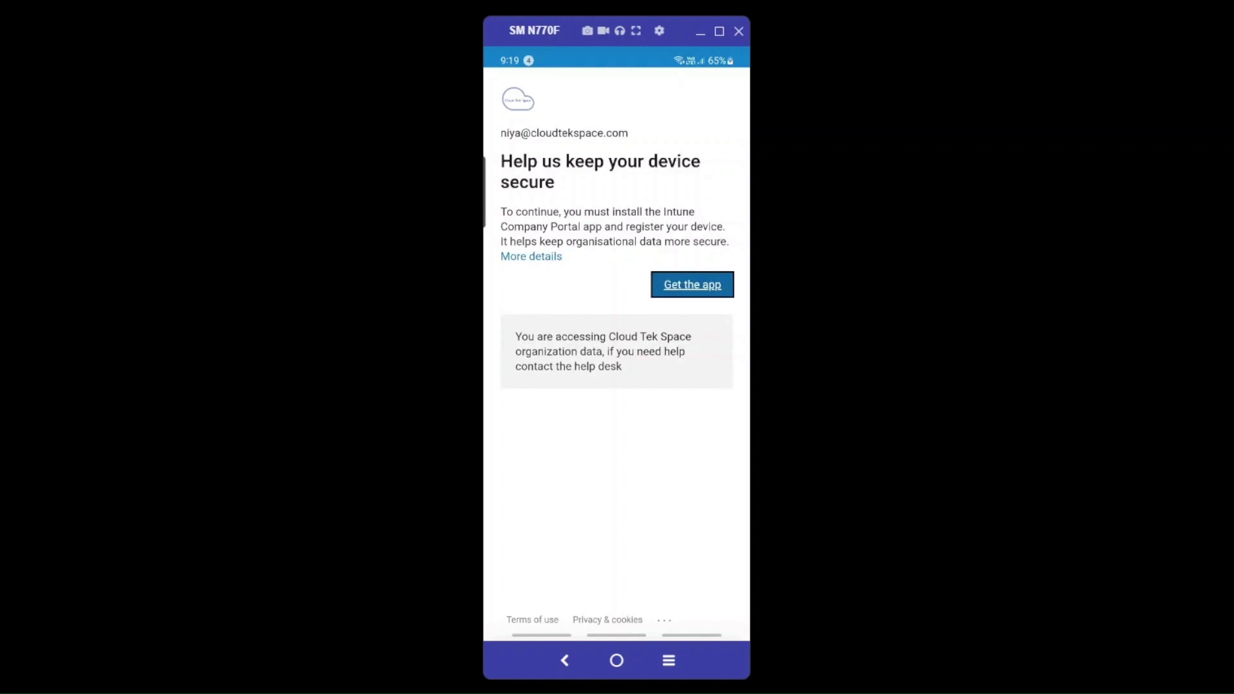
# Install Intune Company Portal from Google Play and return to Outlook's setup.
pyautogui.click(692, 284)
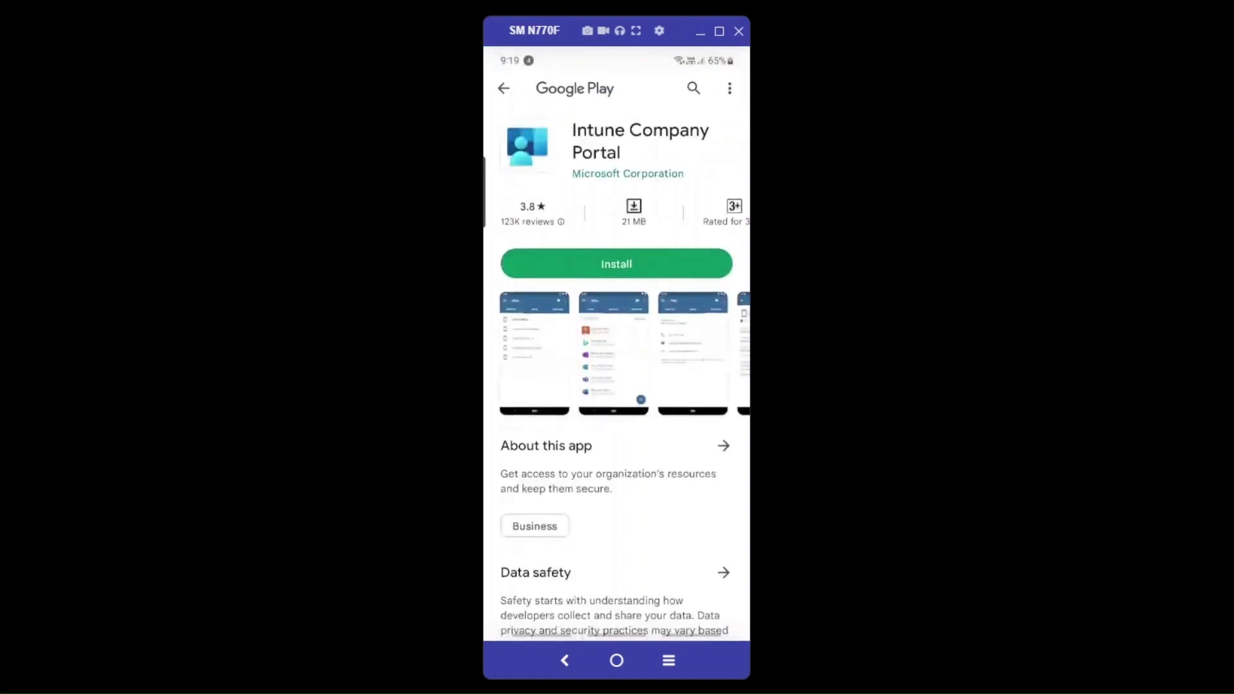
pyautogui.click(616, 263)
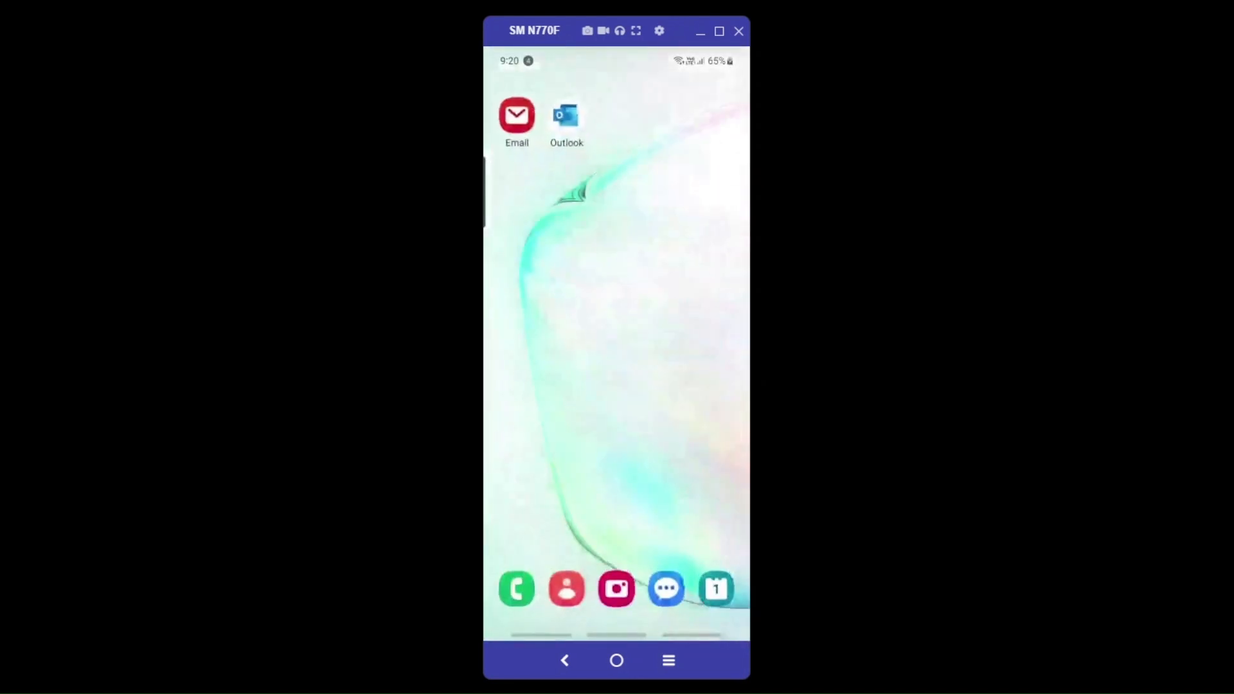
pyautogui.scroll(3)
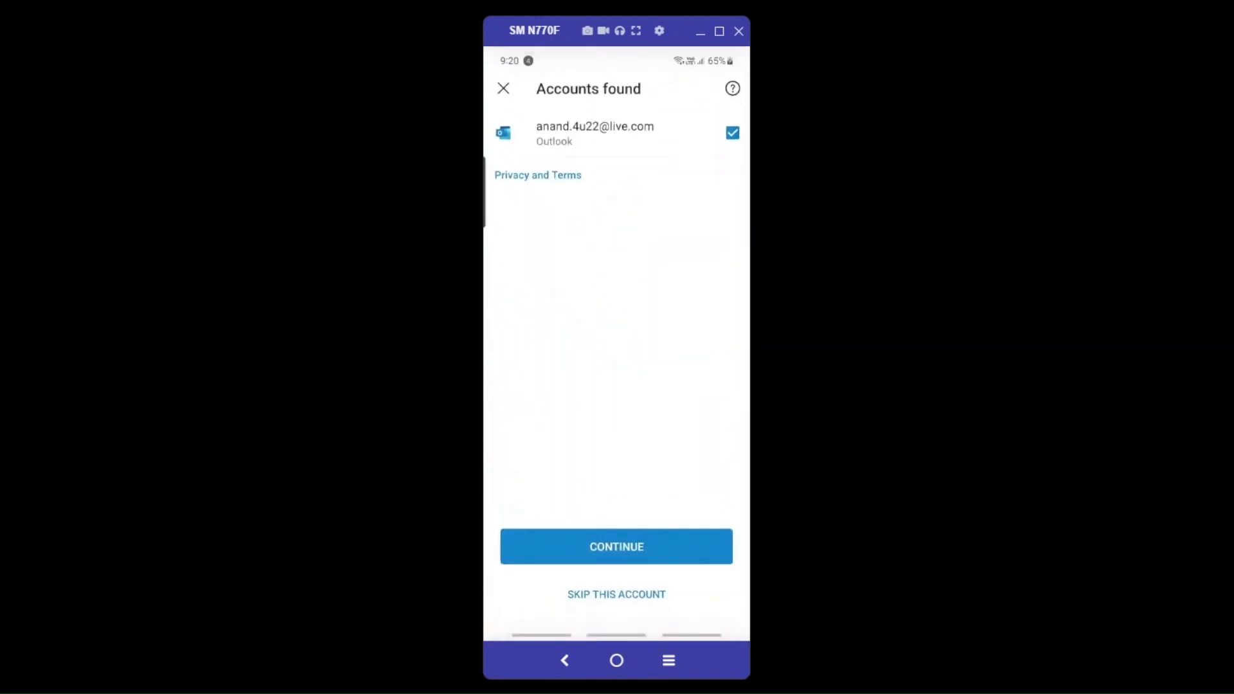
pyautogui.click(732, 132)
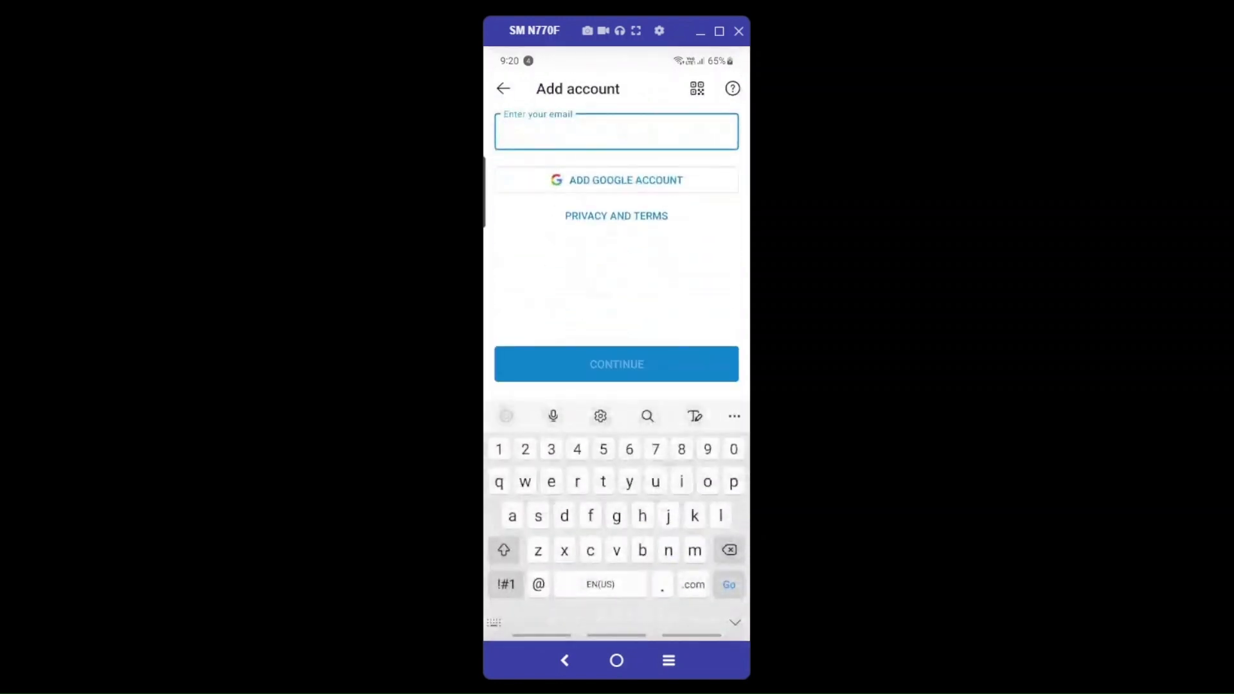
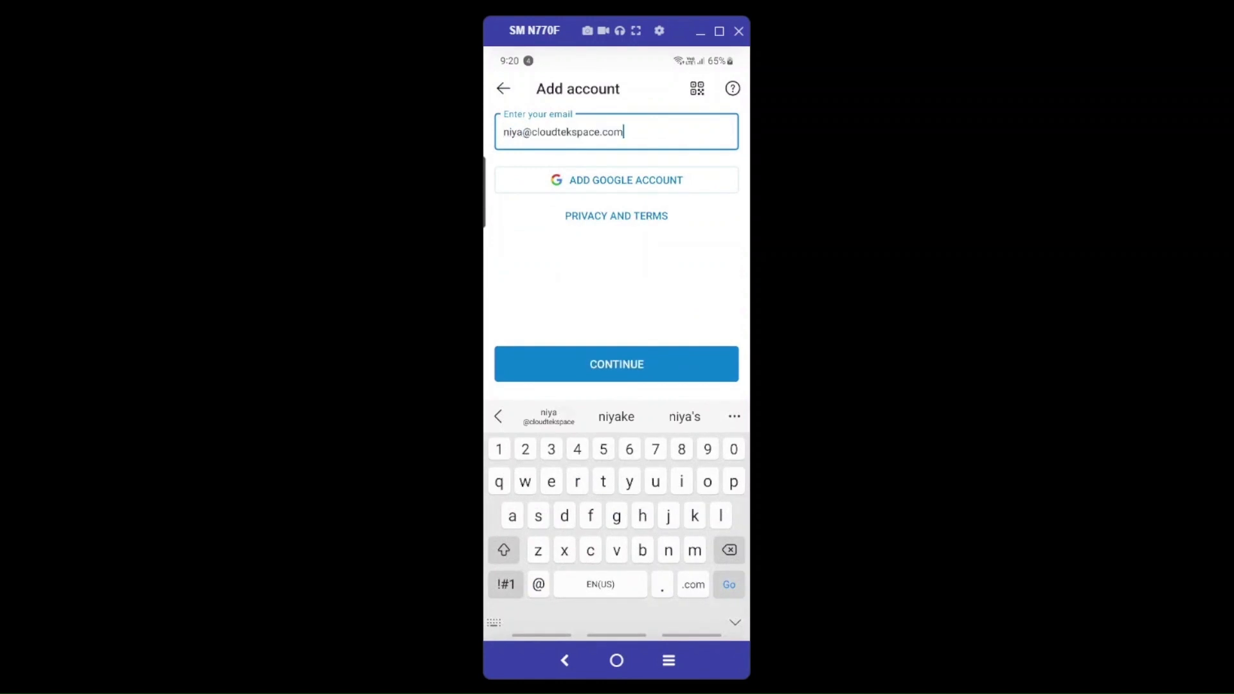
pyautogui.click(616, 364)
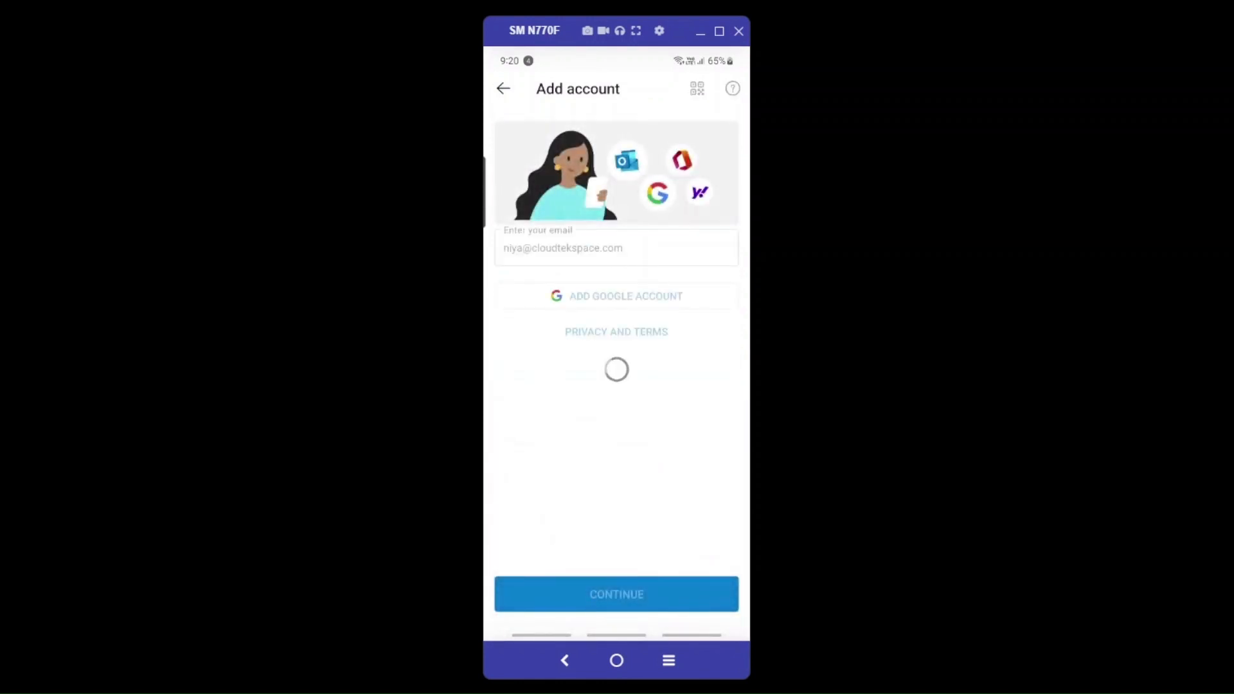
pyautogui.click(616, 594)
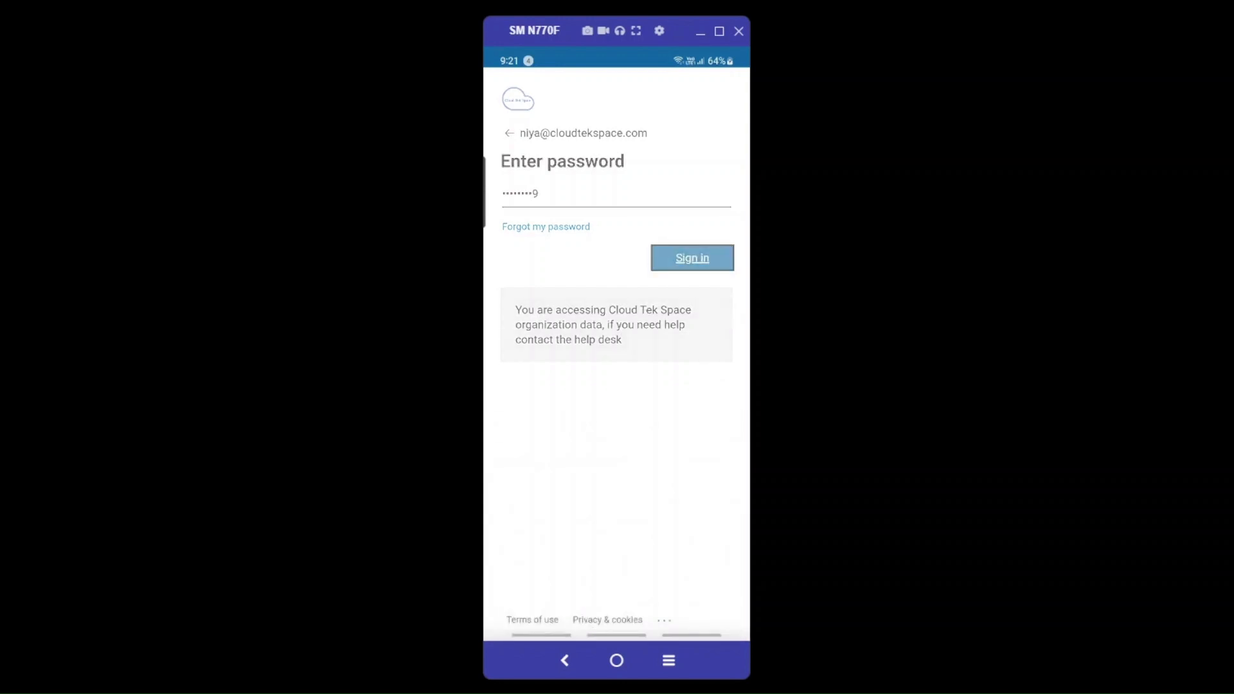
pyautogui.click(691, 257)
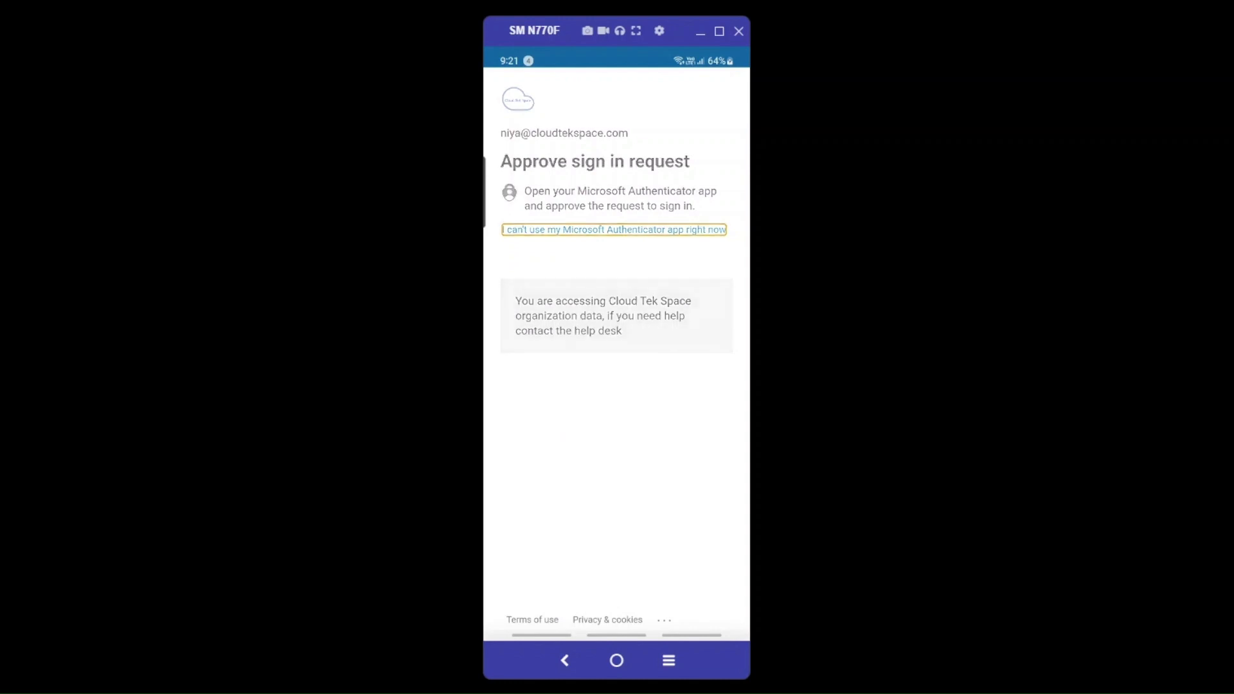
pyautogui.click(614, 229)
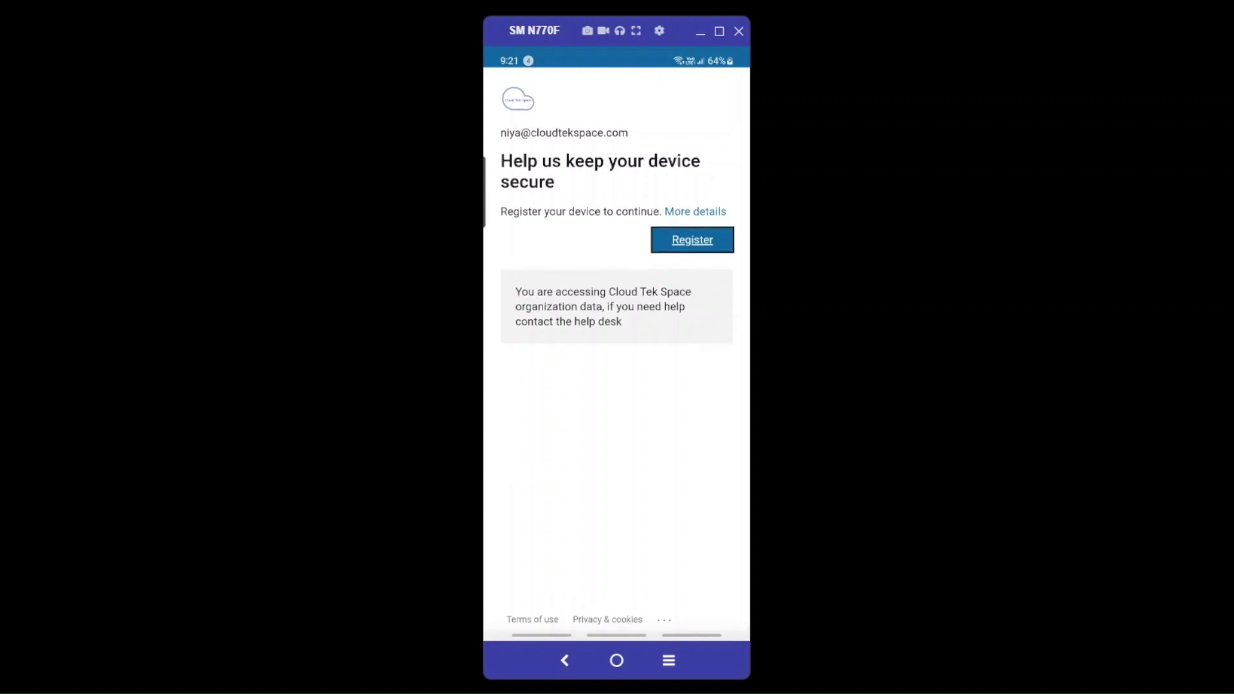
# Register the device, pass access checks, set a 6-digit app PIN and reach the inbox.
pyautogui.click(692, 239)
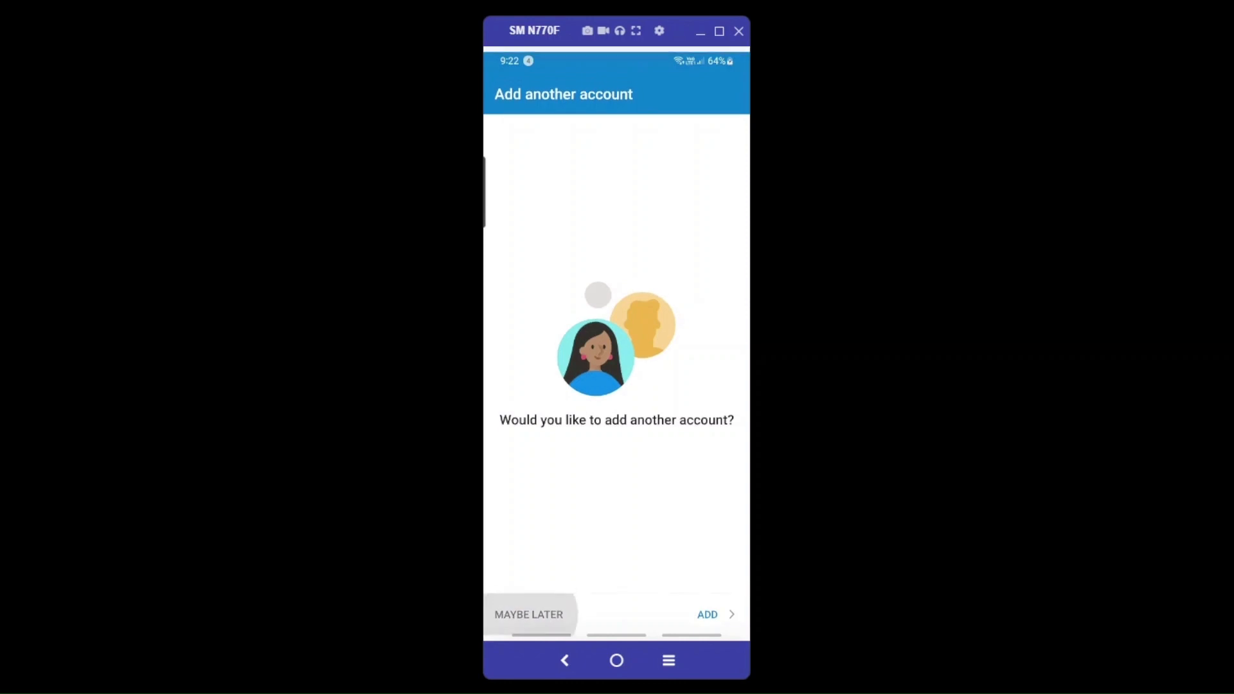
pyautogui.click(707, 615)
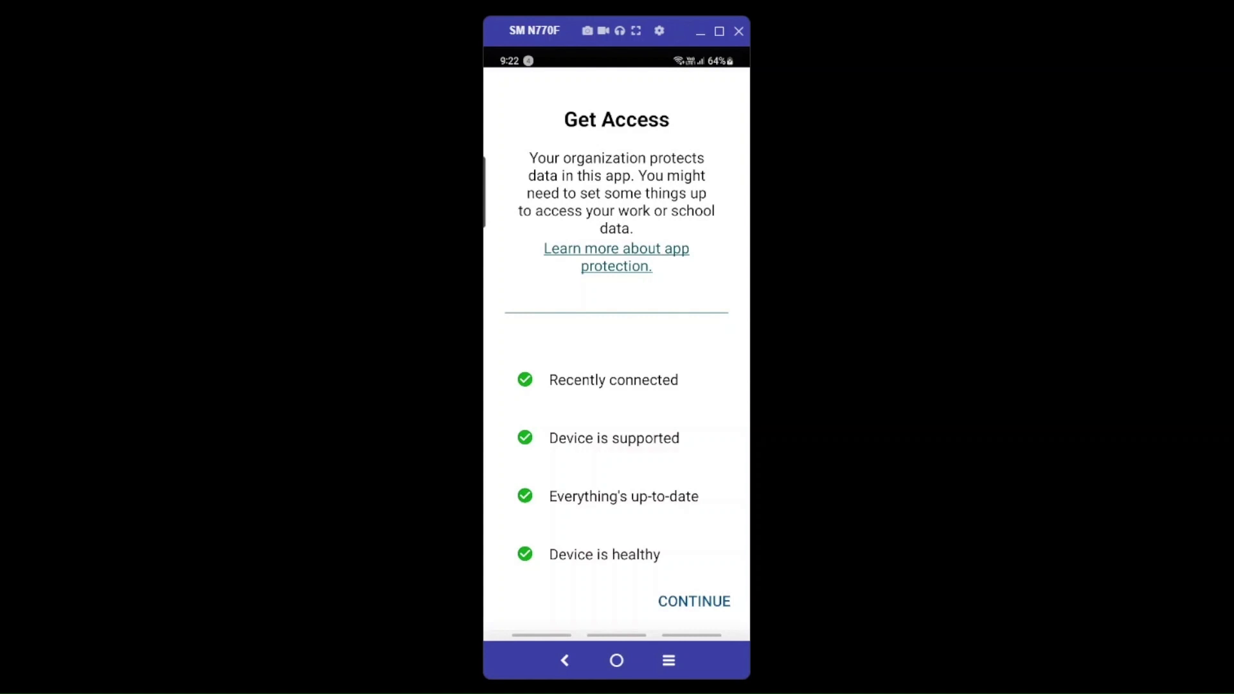
pyautogui.click(693, 602)
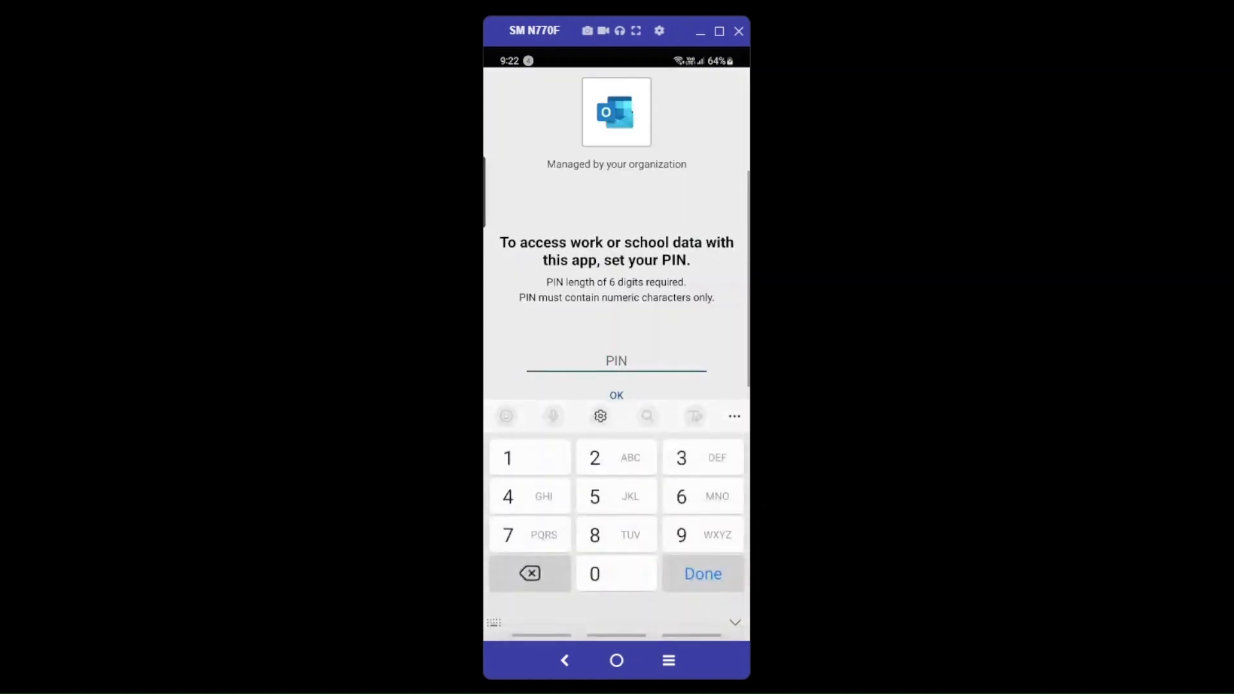
pyautogui.click(594, 573)
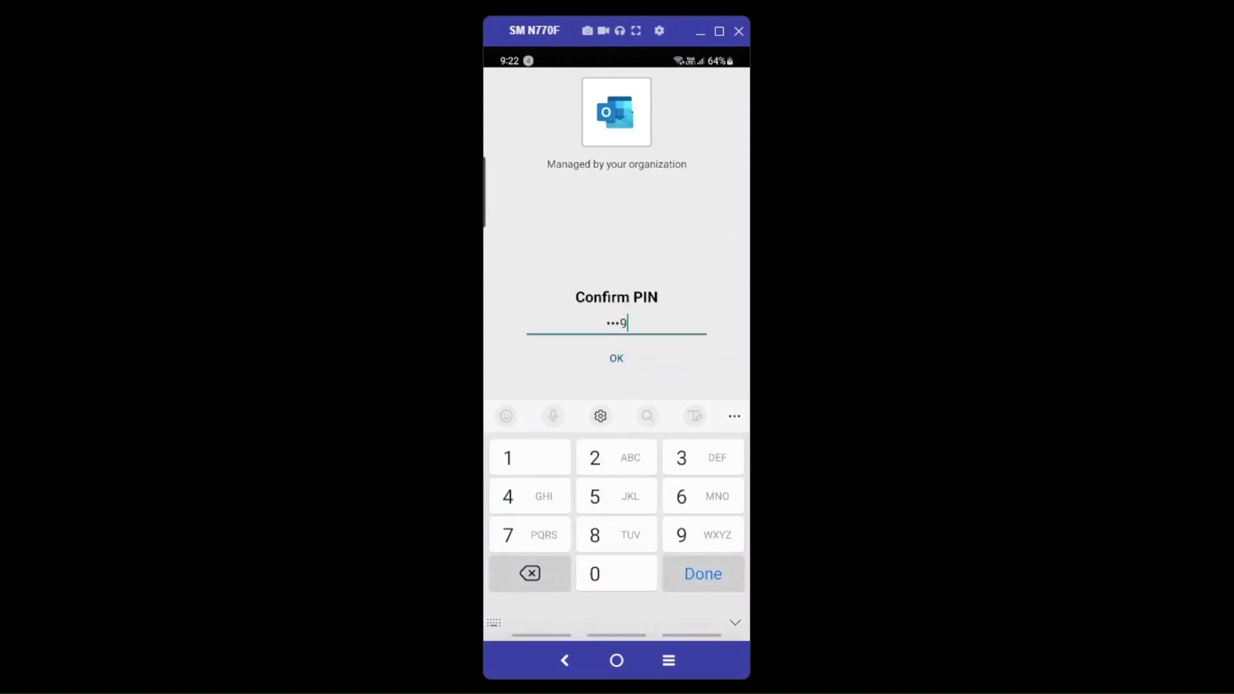
pyautogui.click(616, 358)
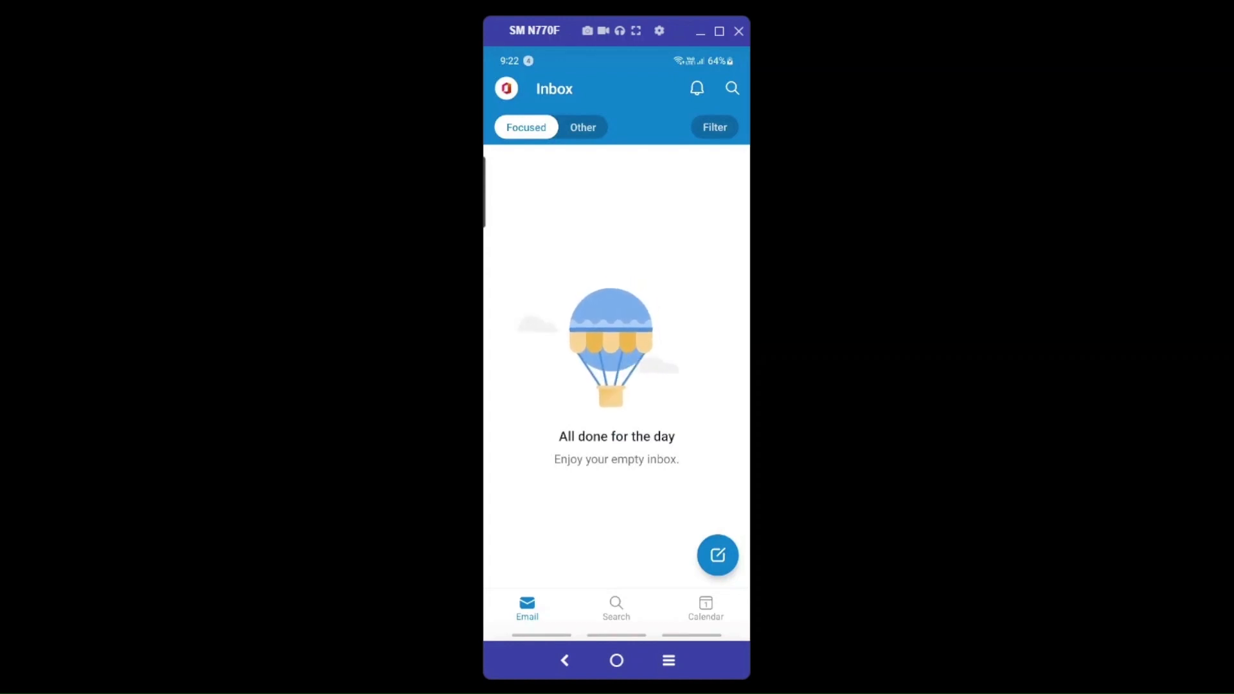
# View Outlook's settings and the work account's info page, then return to the phone home screen.
pyautogui.click(506, 88)
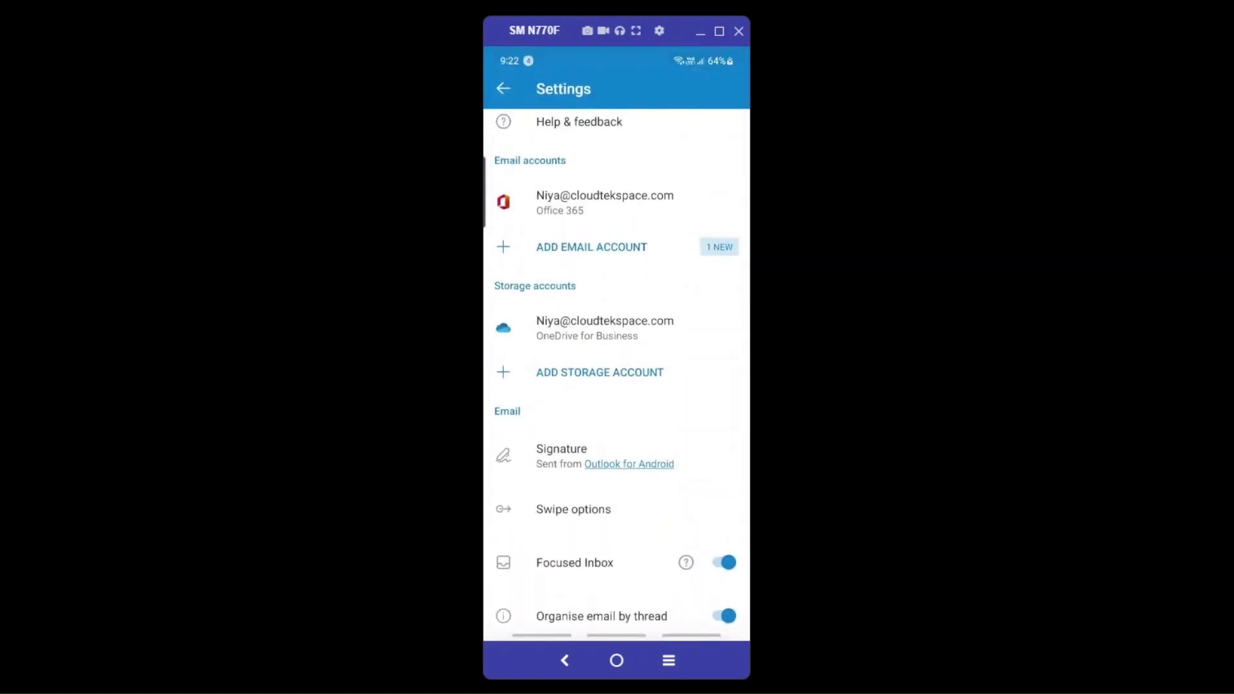
pyautogui.click(604, 202)
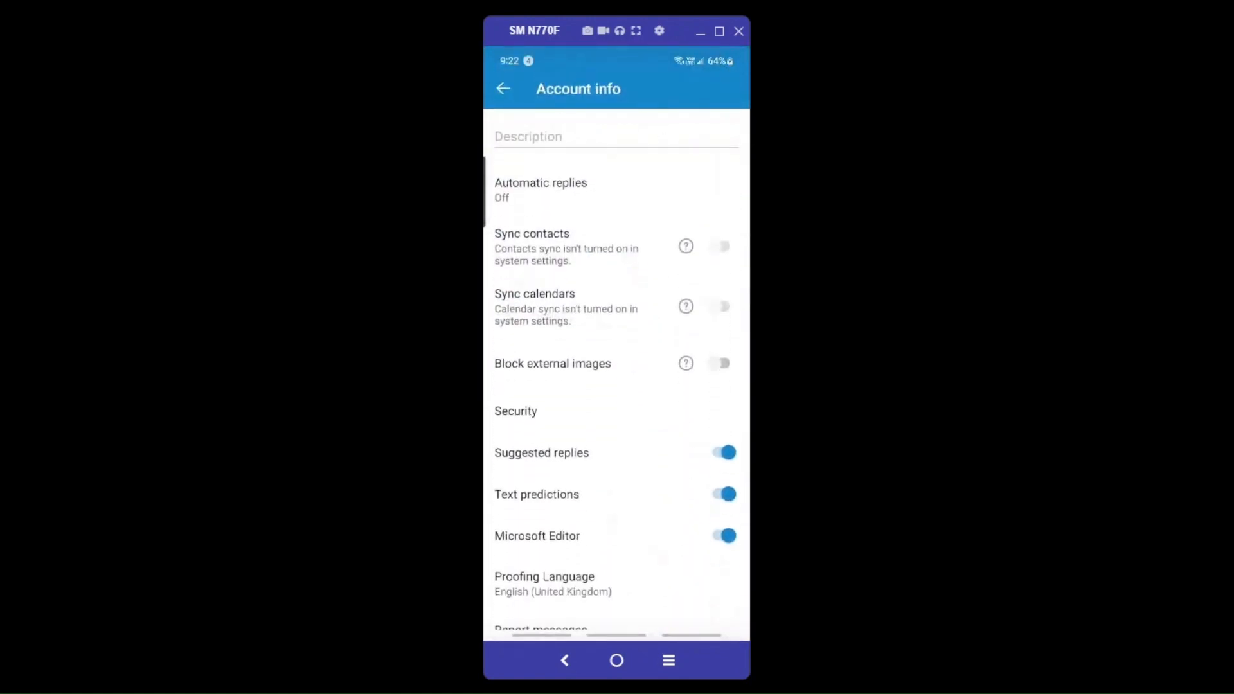
pyautogui.click(503, 89)
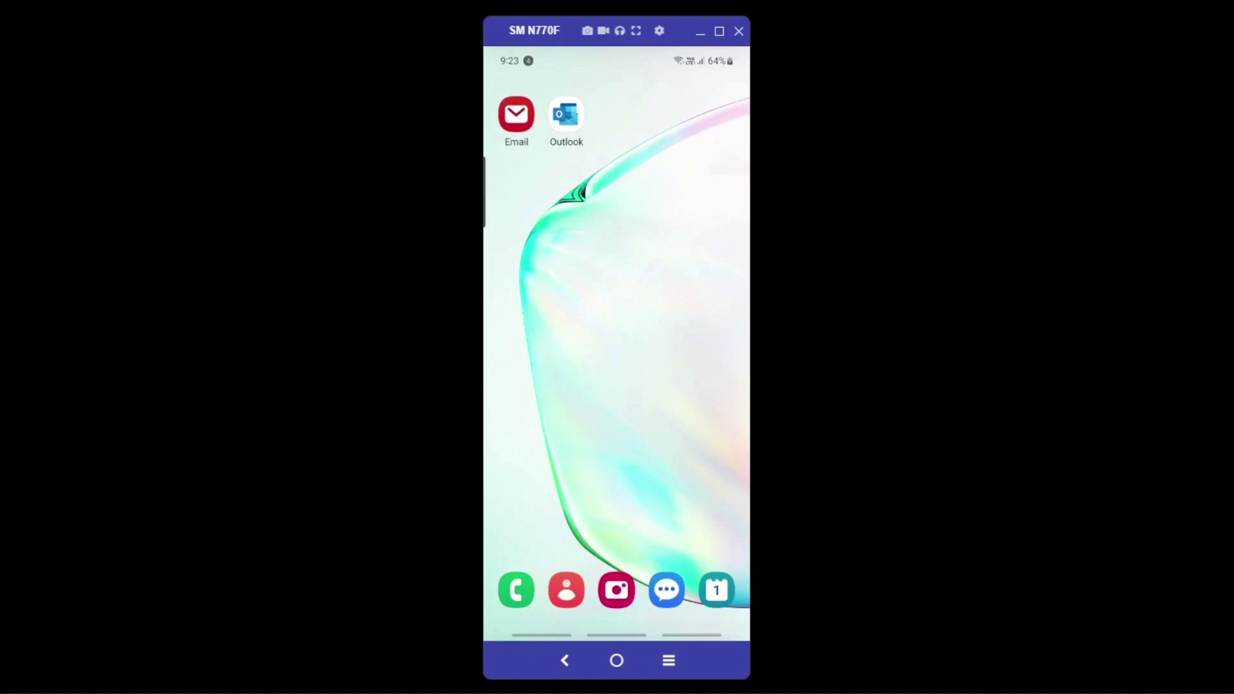
# Sign in to Samsung Email as niya with the work password, leaving authenticator approval pending.
pyautogui.click(566, 114)
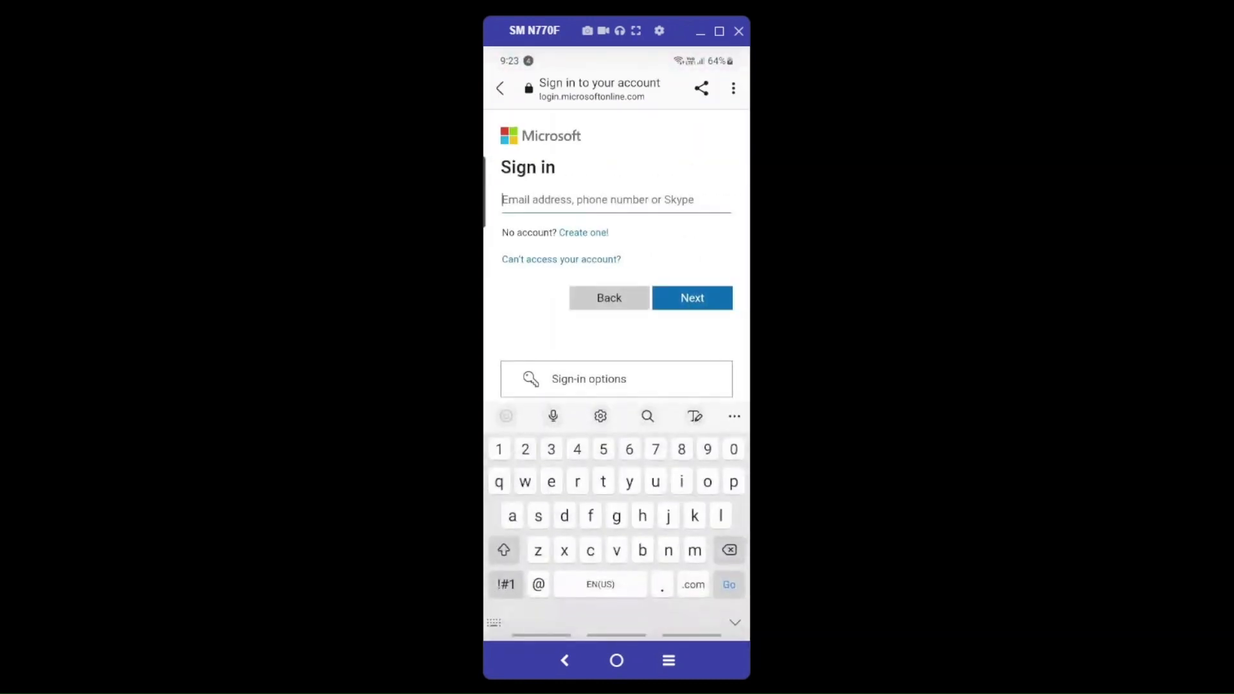
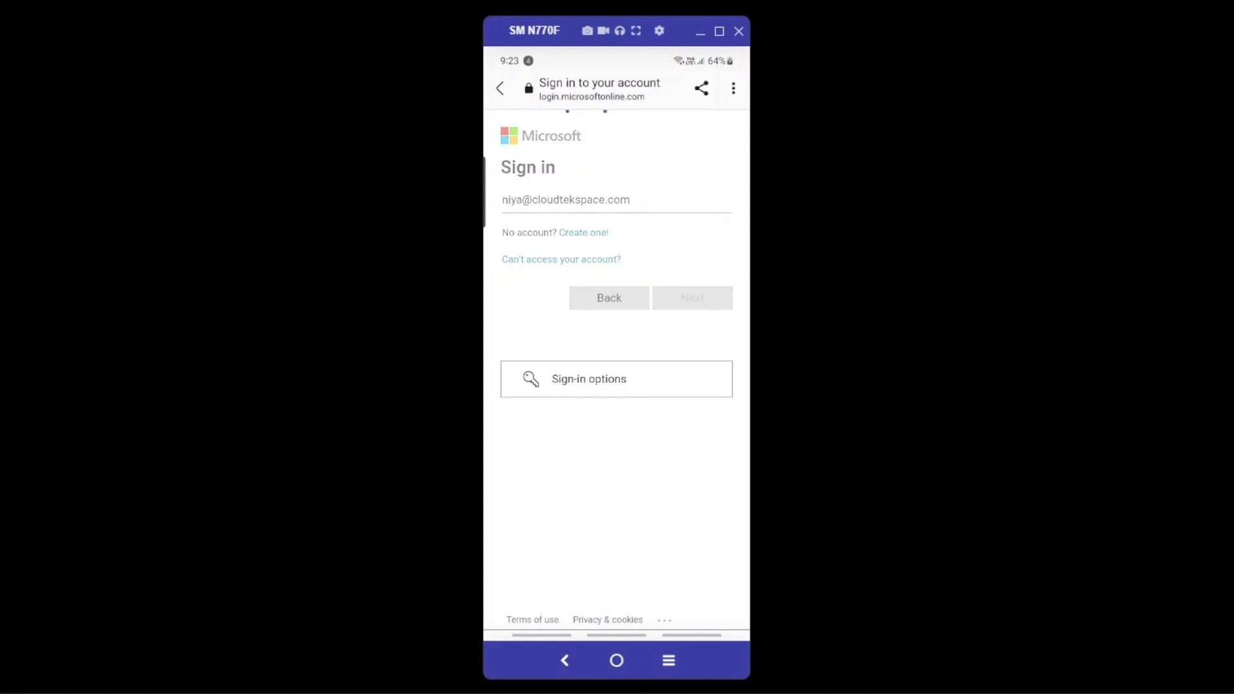
pyautogui.click(692, 297)
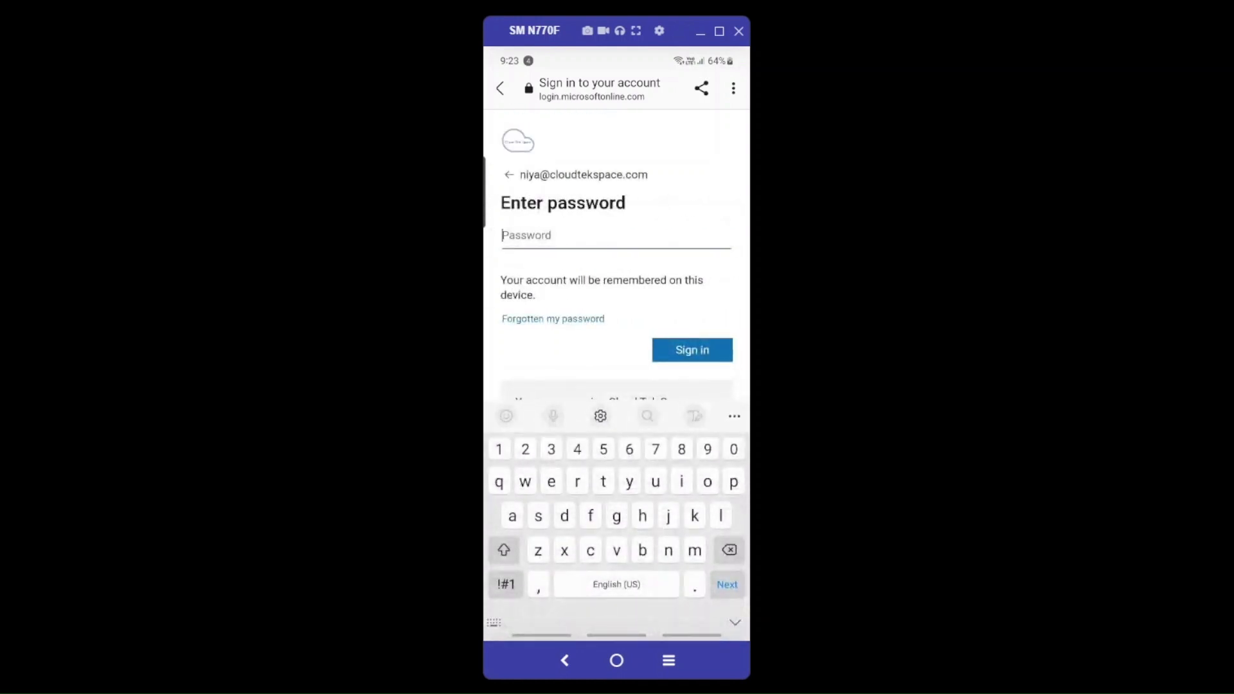
pyautogui.write('password')
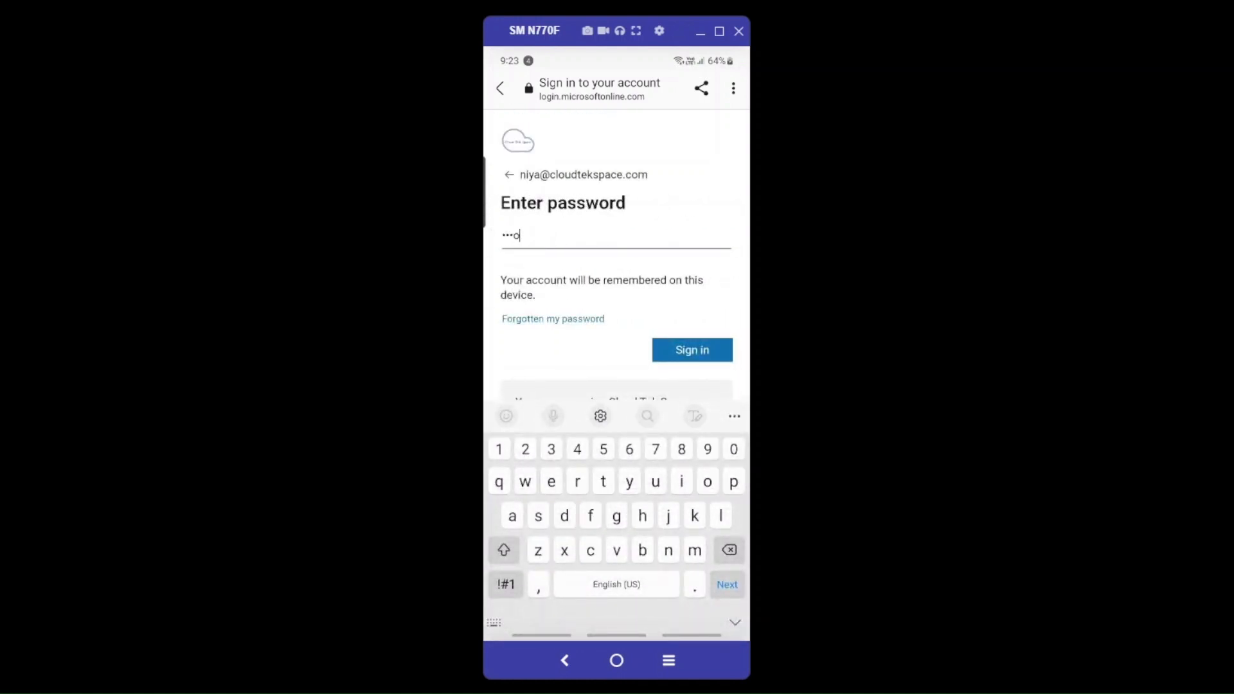
pyautogui.click(692, 349)
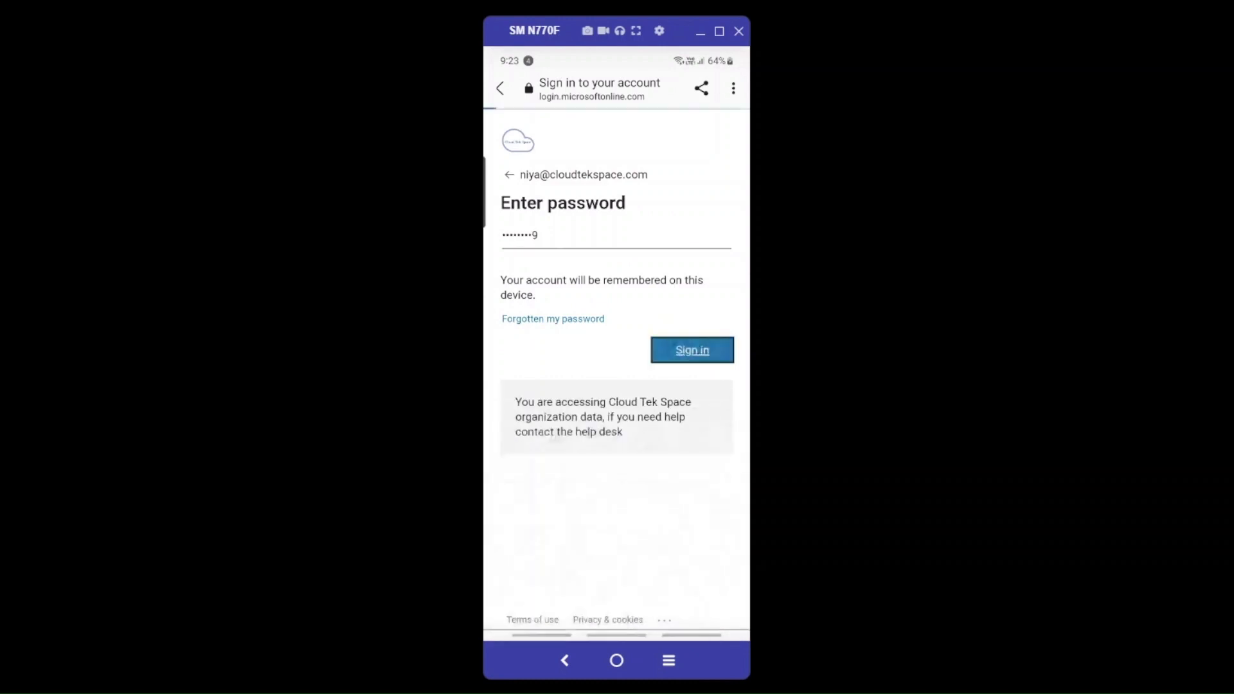
pyautogui.click(692, 350)
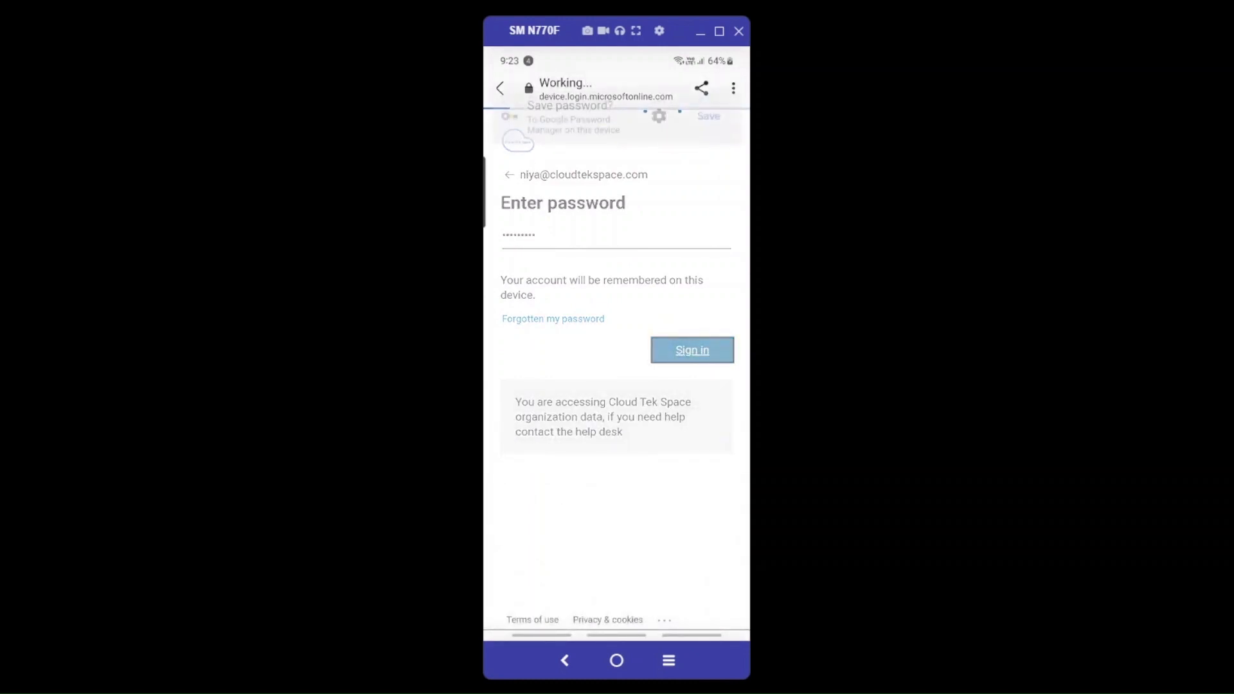
pyautogui.click(691, 350)
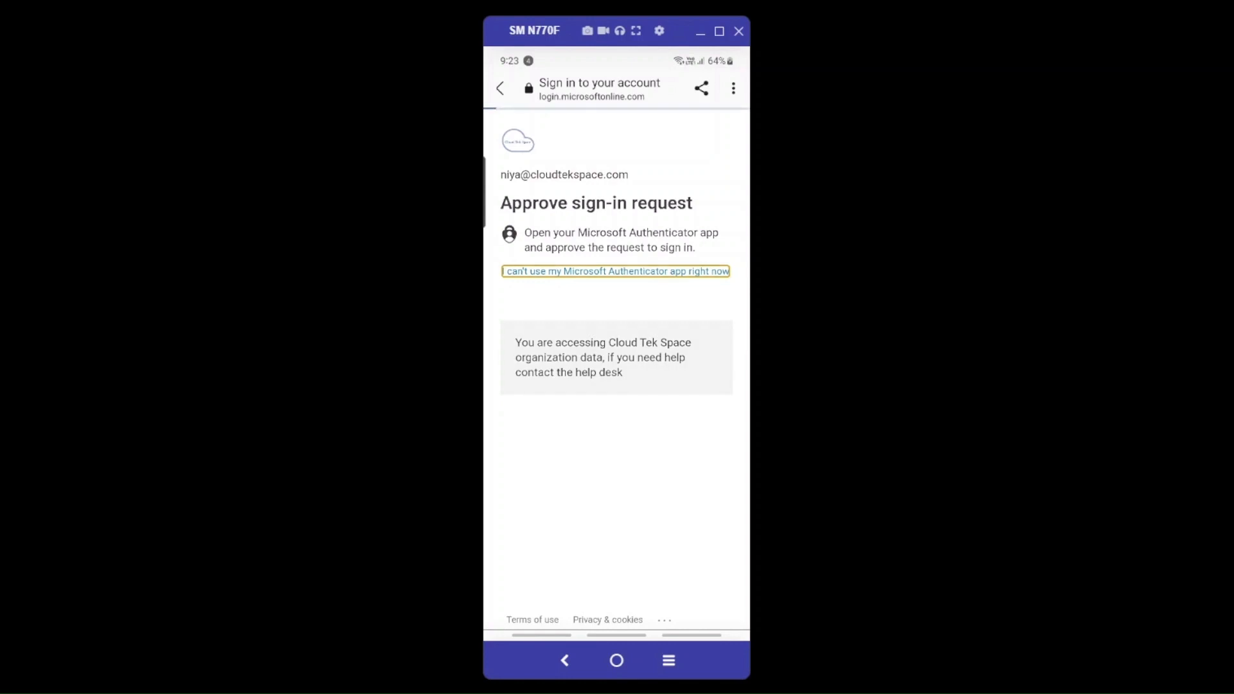
# Acknowledge the 'You can't get there from here' block and cancel Set up Email back to home.
pyautogui.click(616, 272)
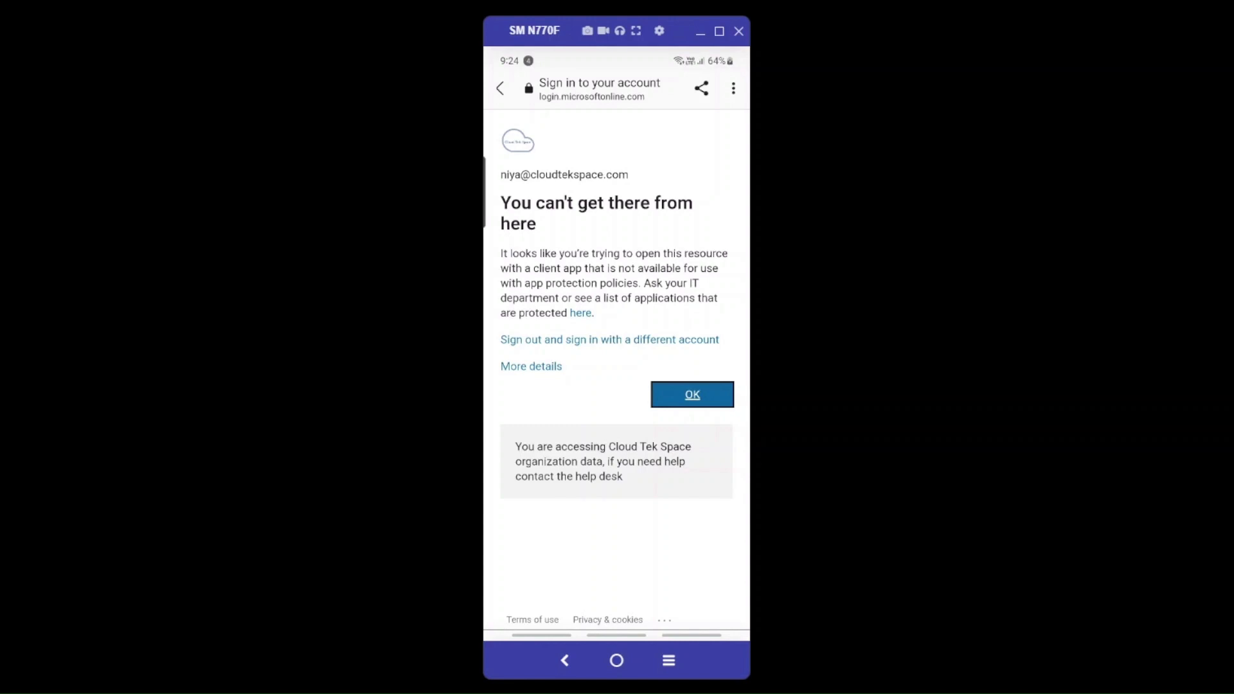
pyautogui.click(692, 395)
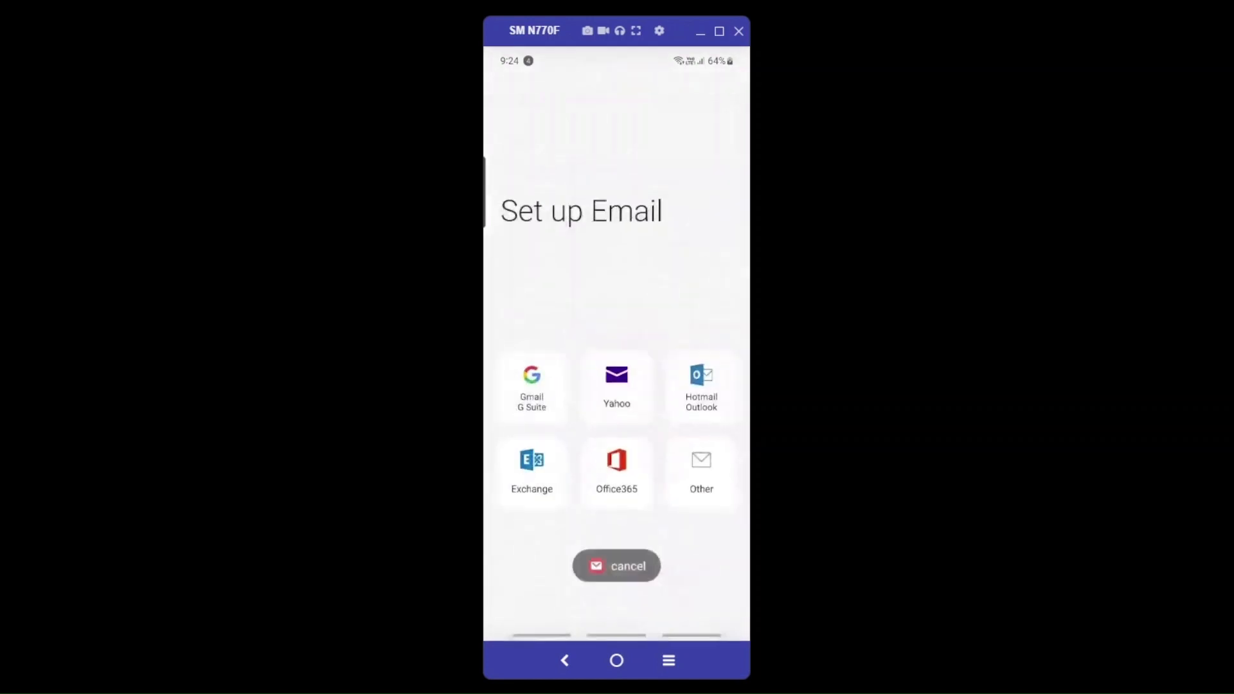
pyautogui.click(615, 566)
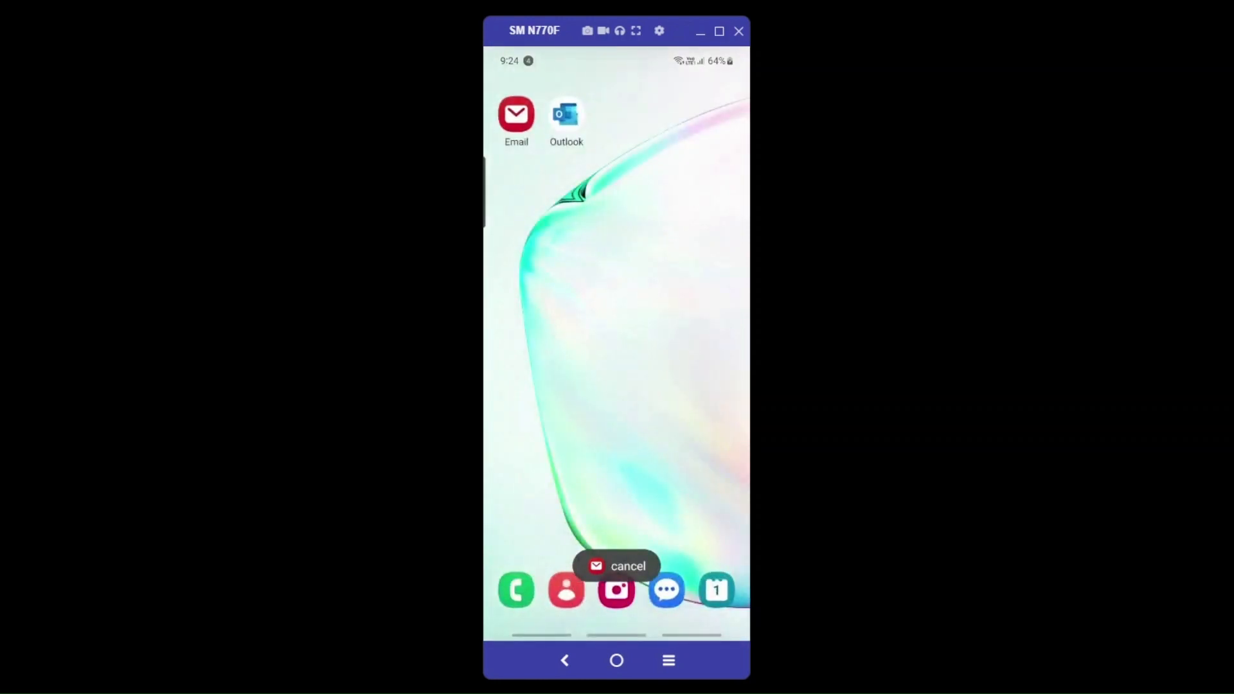